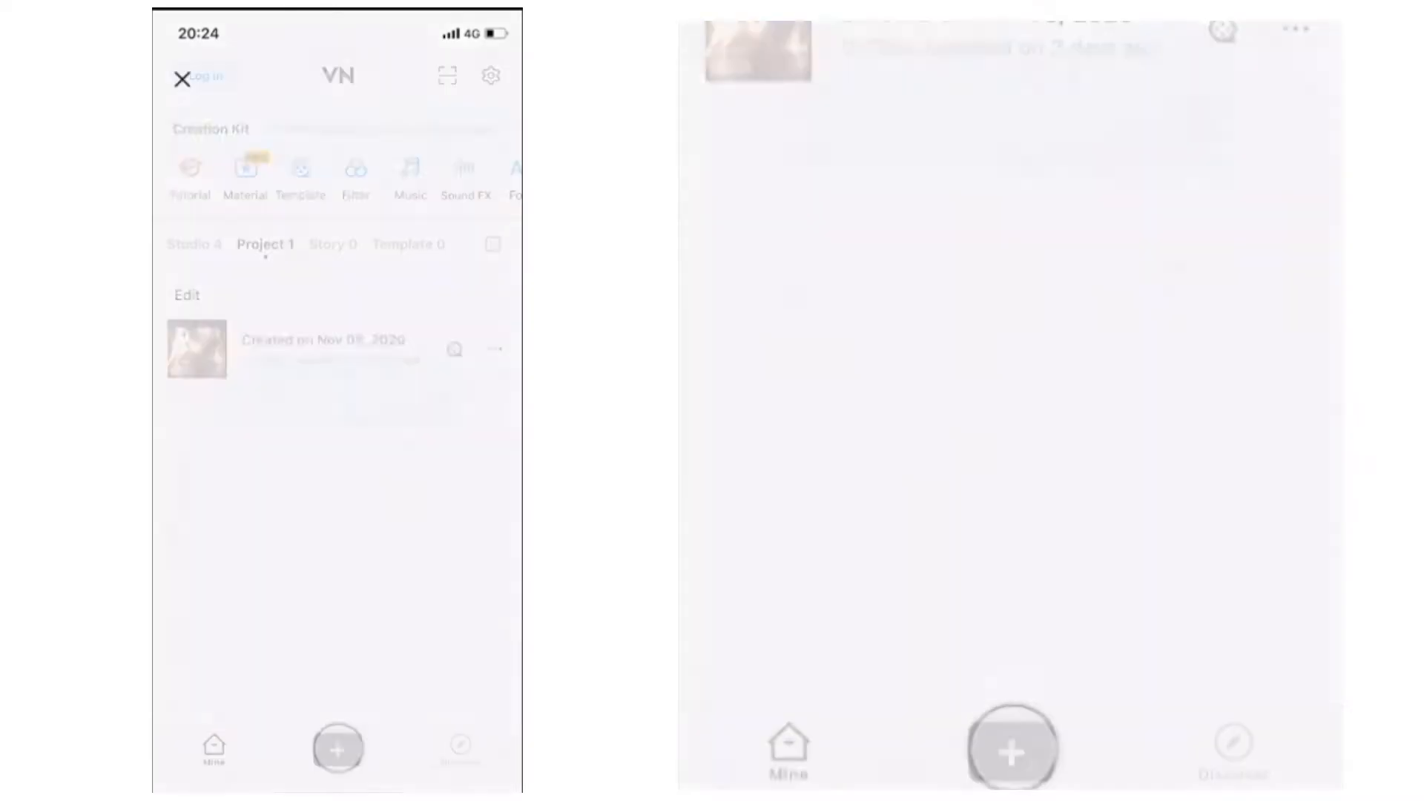
# Step: Create a new project from the + menu to list the recent video clips
pyautogui.click(335, 753)
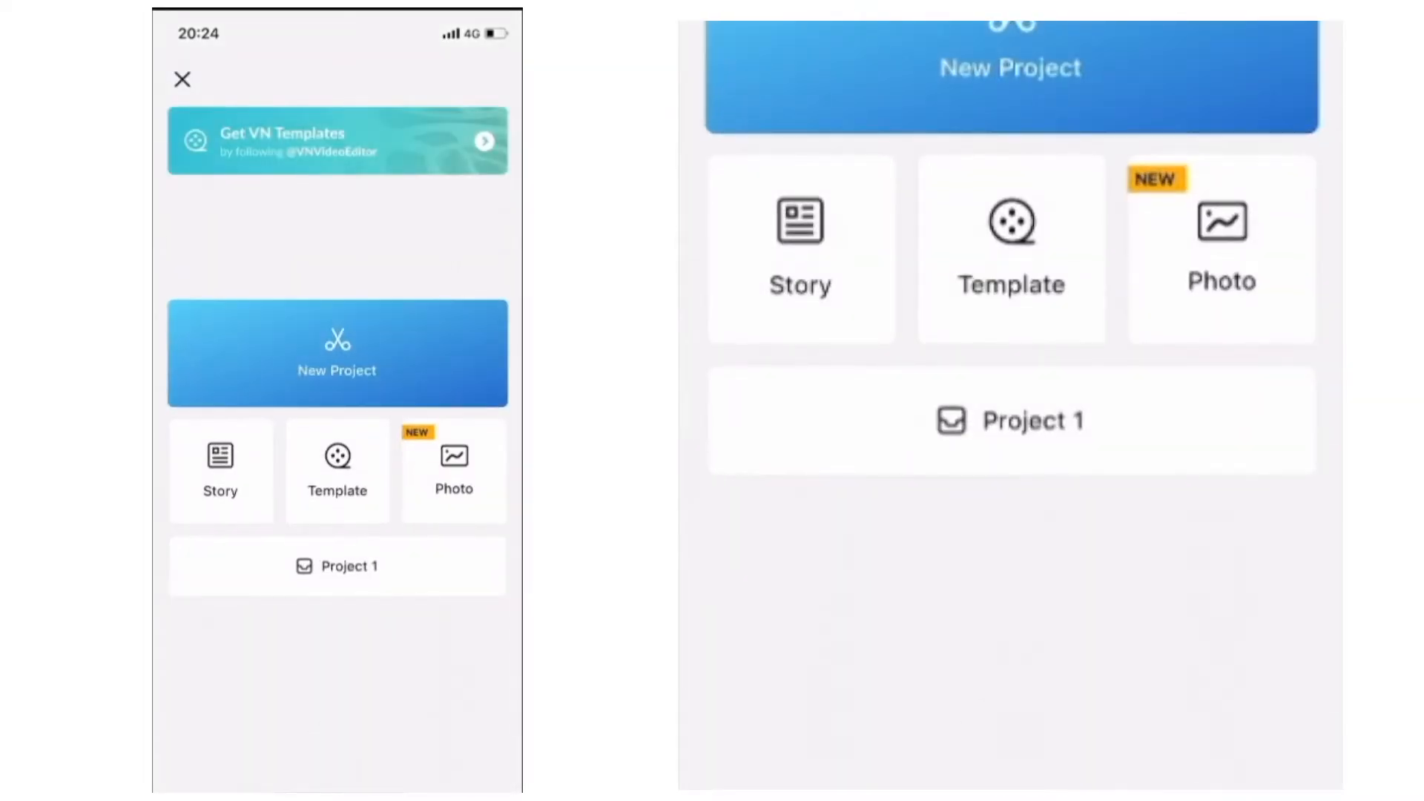
pyautogui.click(336, 353)
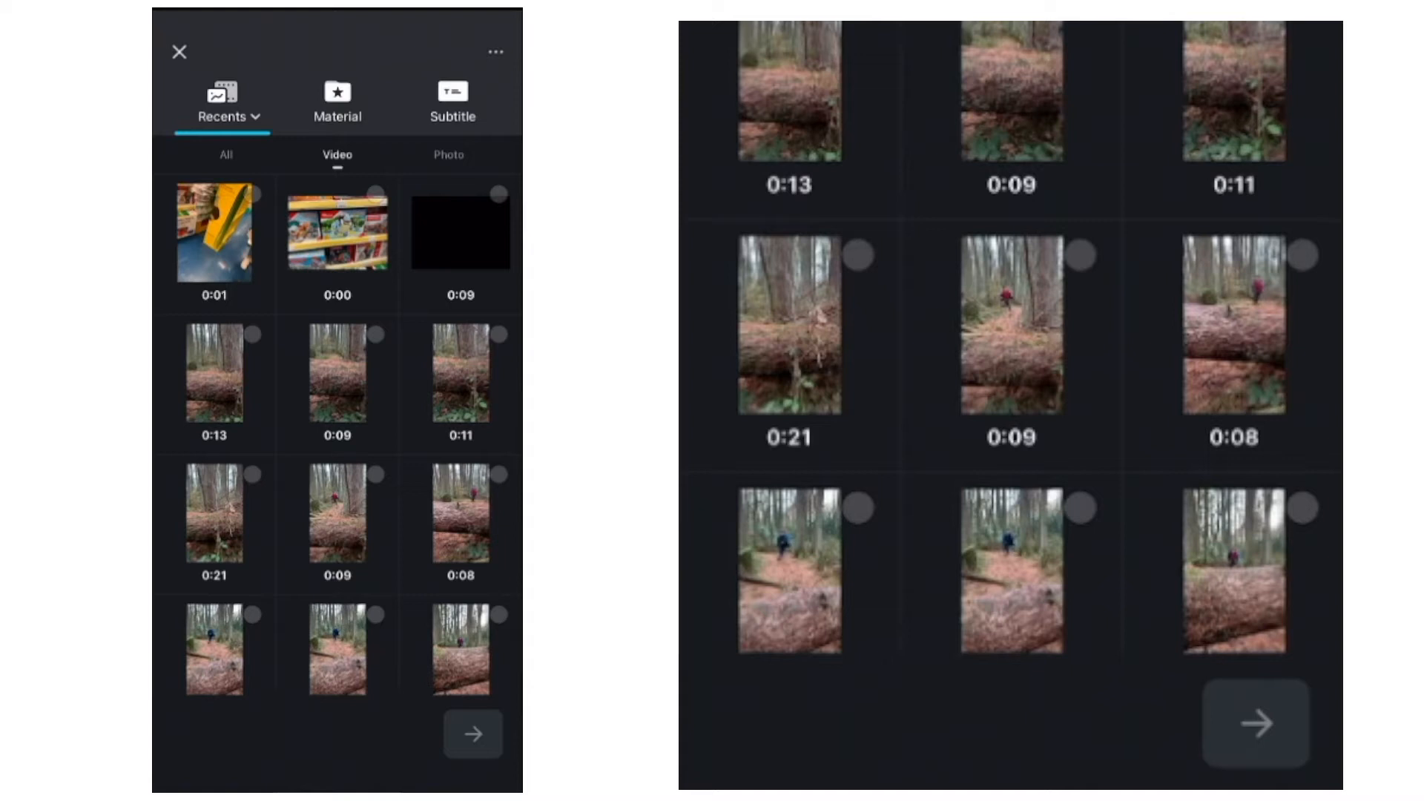
# Step: Browse to the Studio Interviews album and select the 3:21 interview video
pyautogui.click(230, 117)
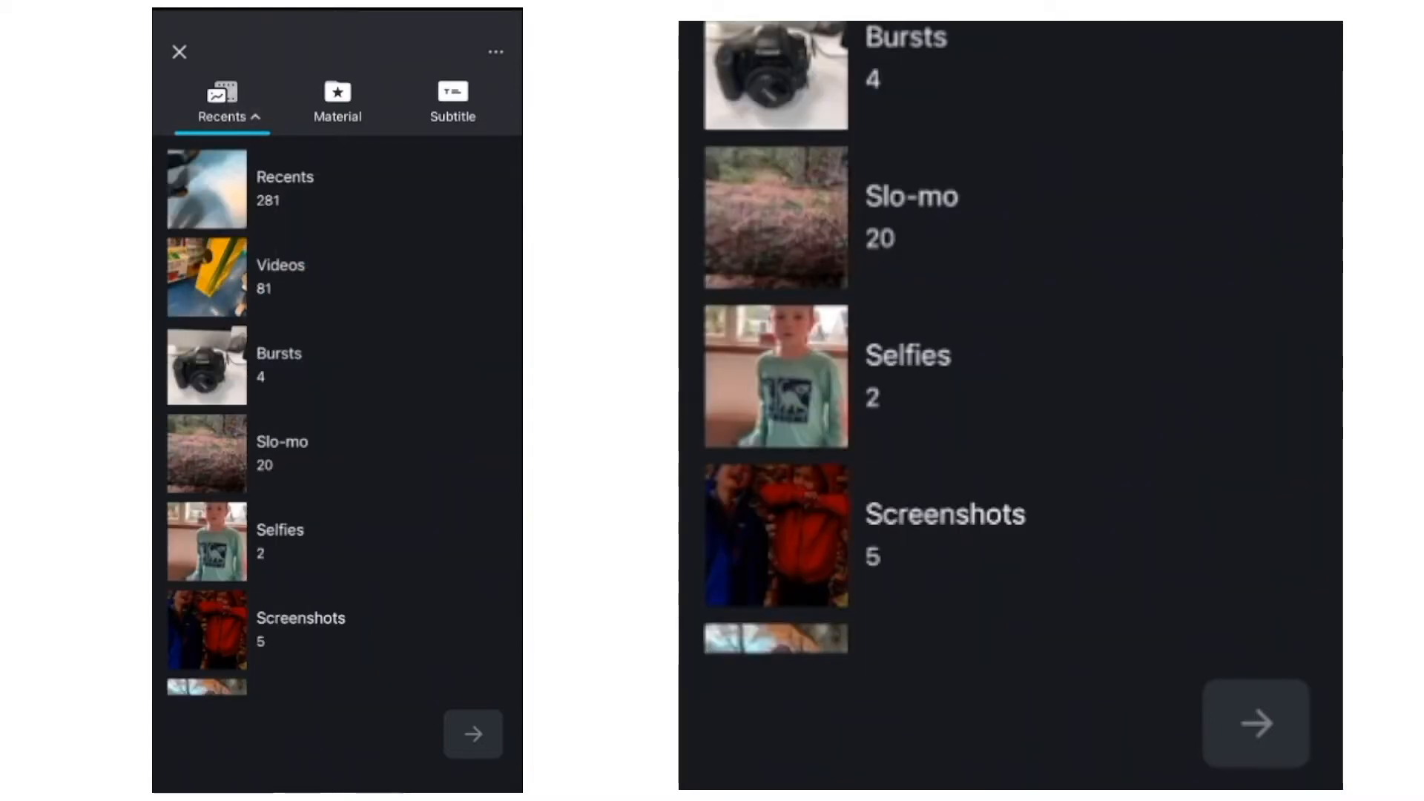
pyautogui.scroll(-3)
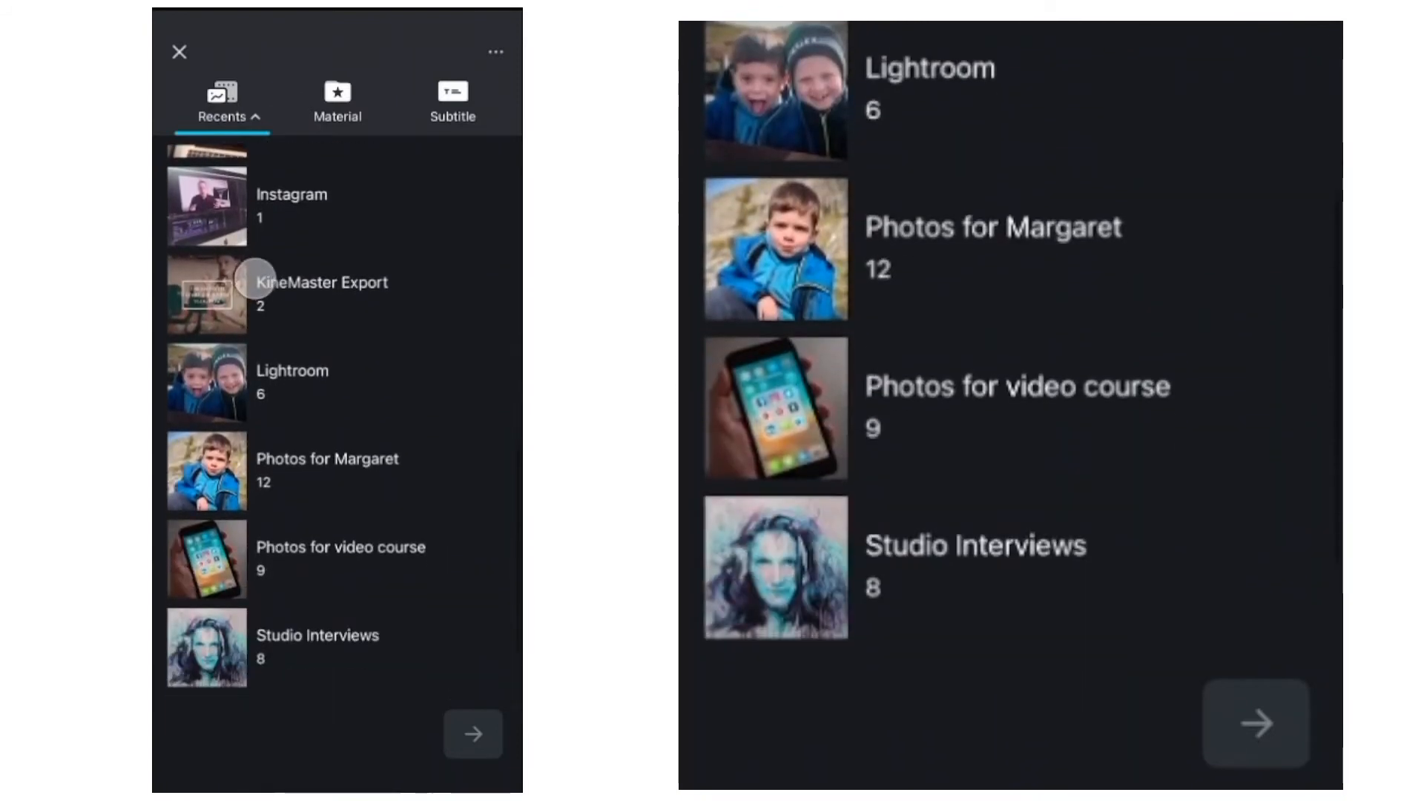
pyautogui.scroll(-3)
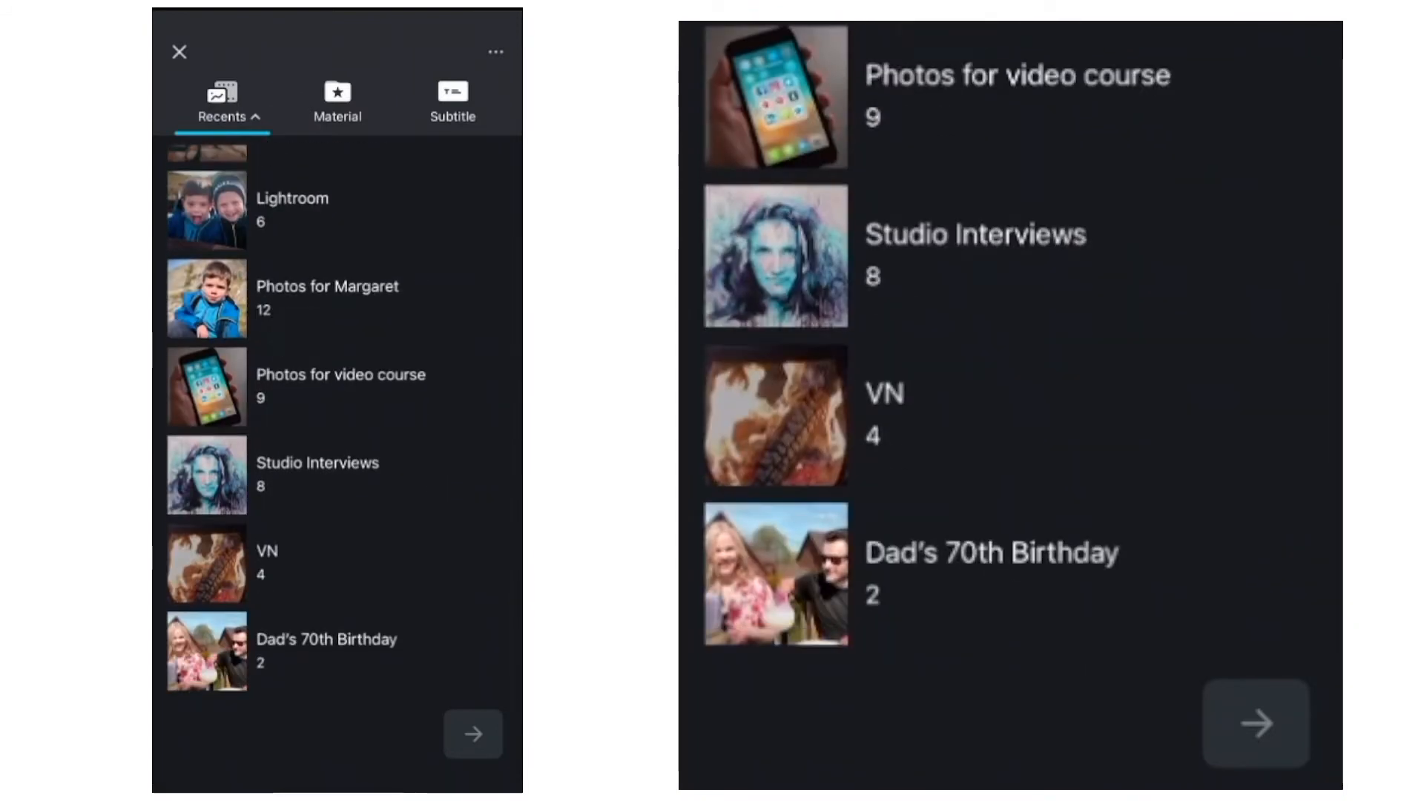
pyautogui.click(316, 463)
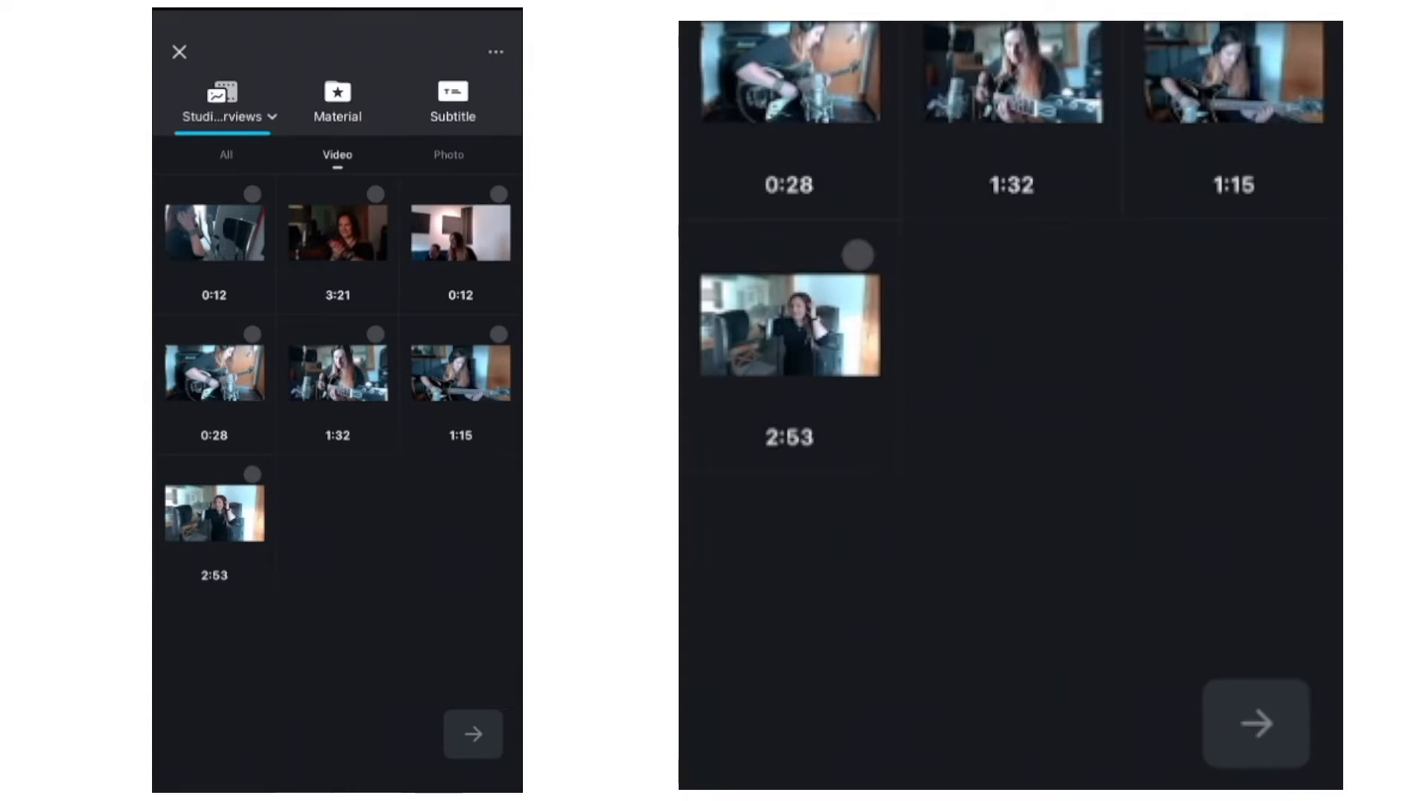
pyautogui.click(337, 245)
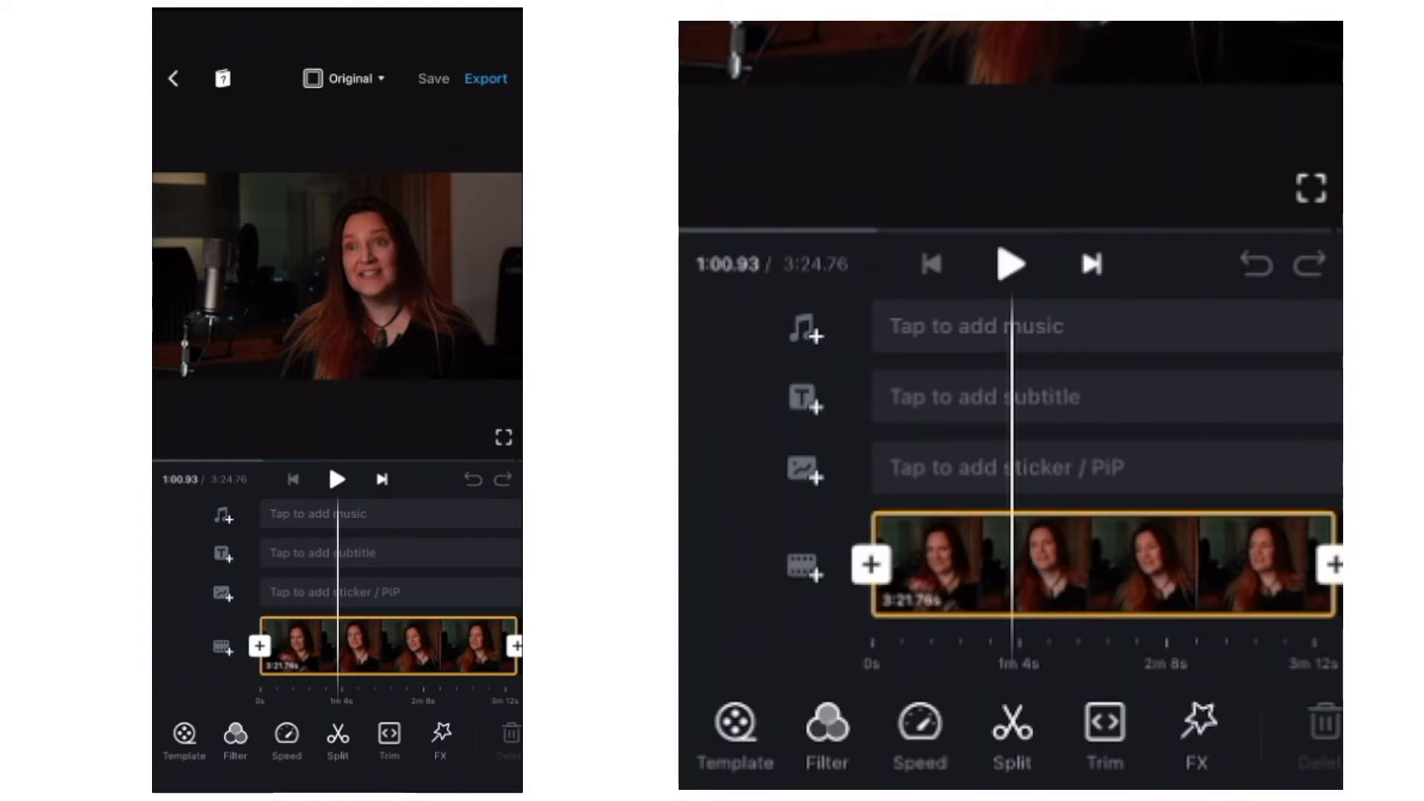
# Step: Play back the imported interview clip, reviewing it up to about 1:11
pyautogui.click(293, 479)
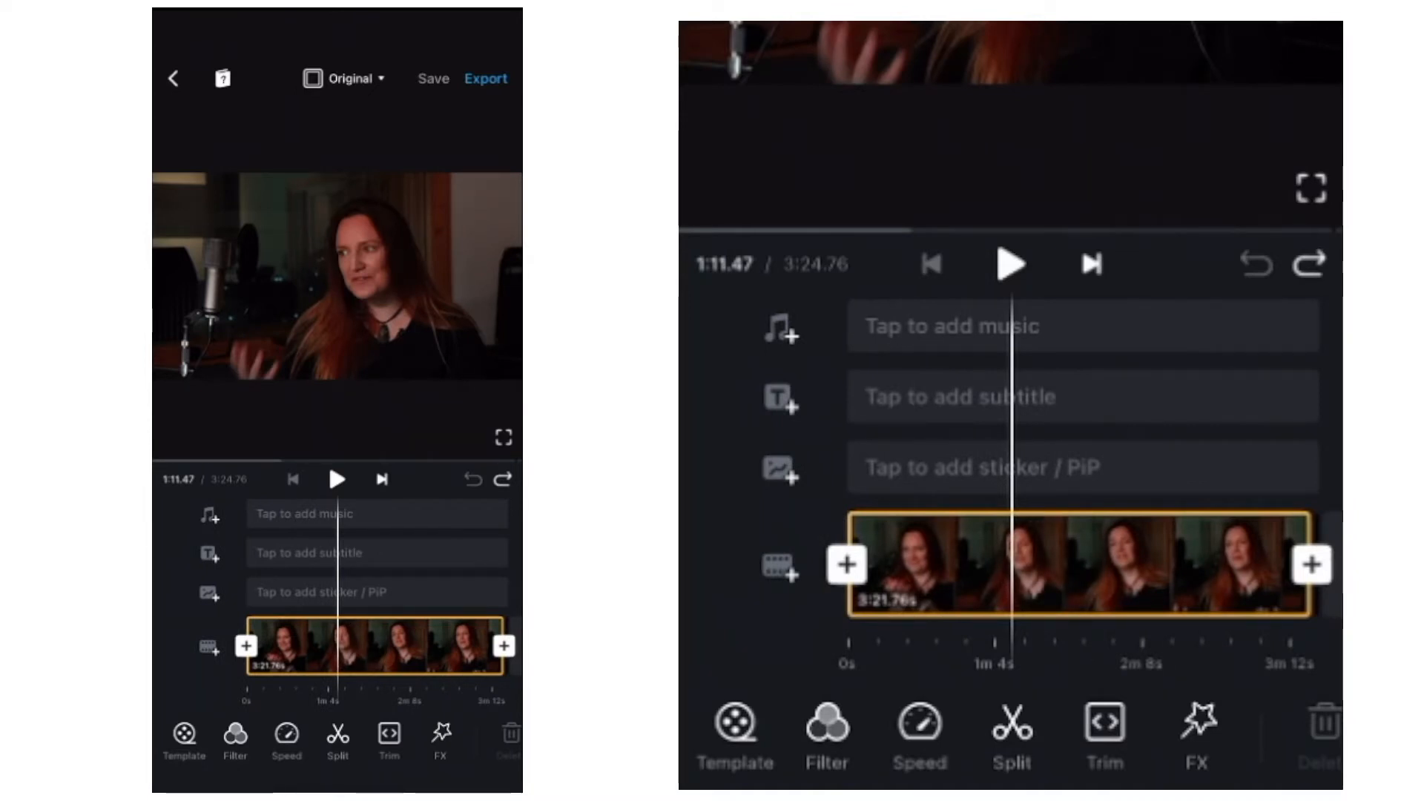
# Step: Apply the Aesthetic A2 filter to the interview clip at intensity 55
pyautogui.click(824, 724)
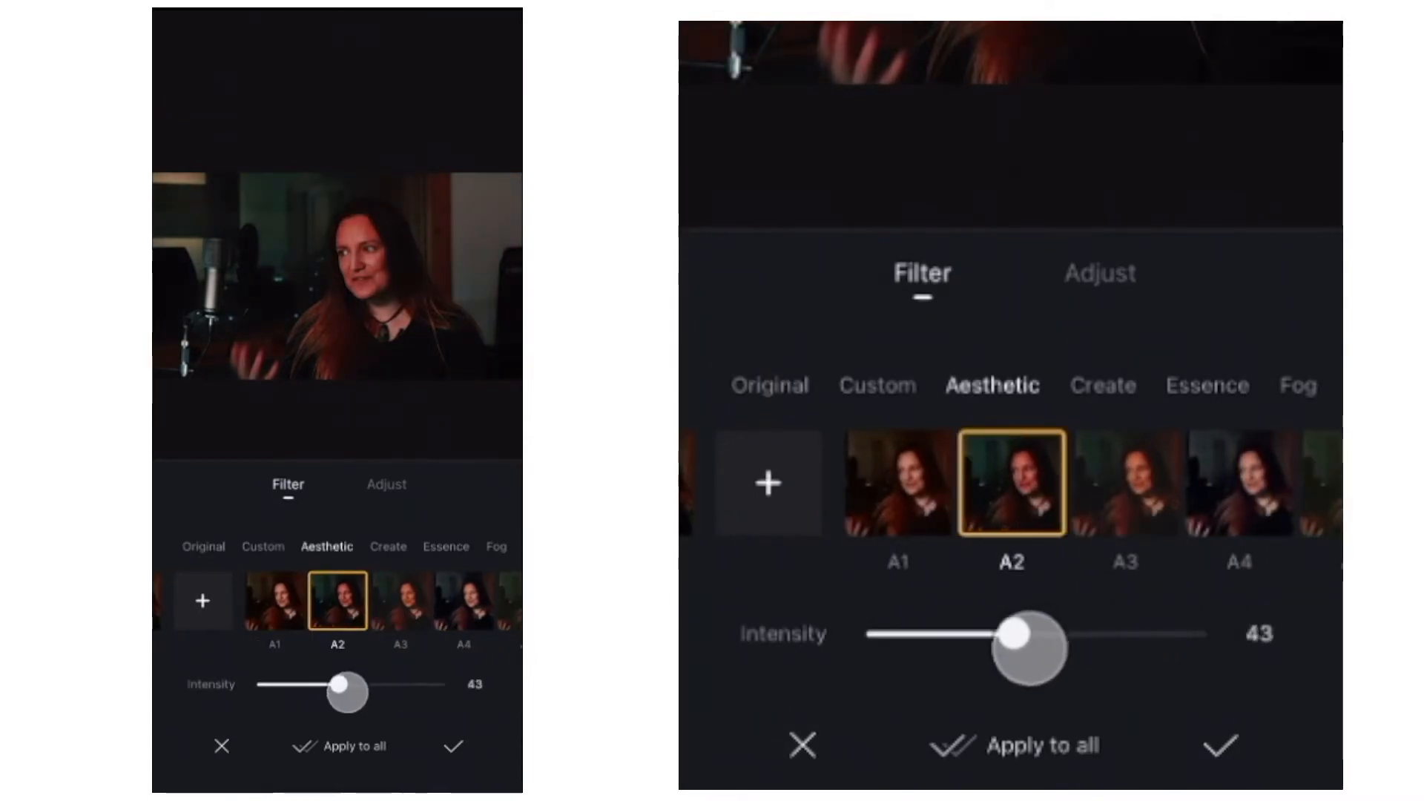
pyautogui.moveTo(1025, 647); pyautogui.dragTo(1181, 648)
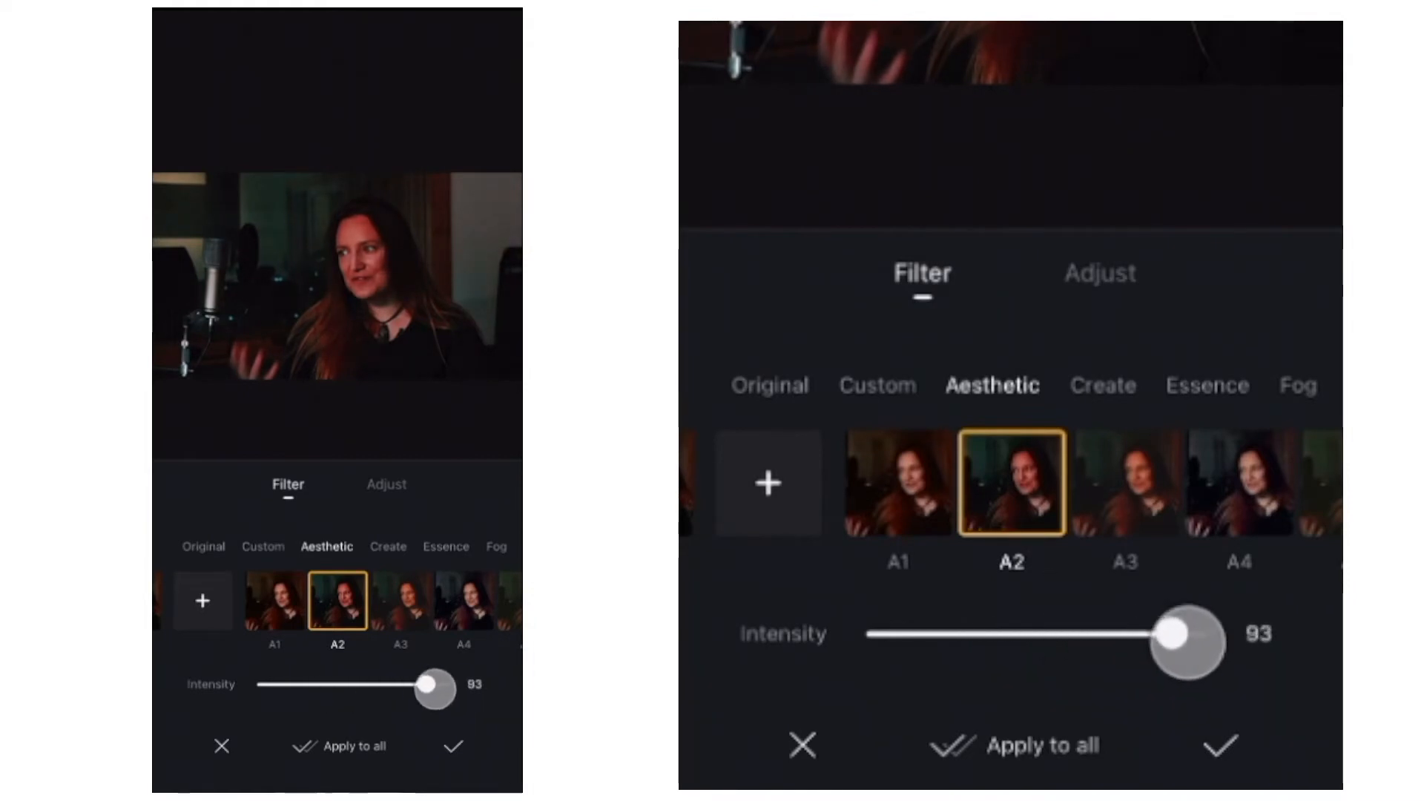
pyautogui.moveTo(1185, 634); pyautogui.dragTo(1049, 634)
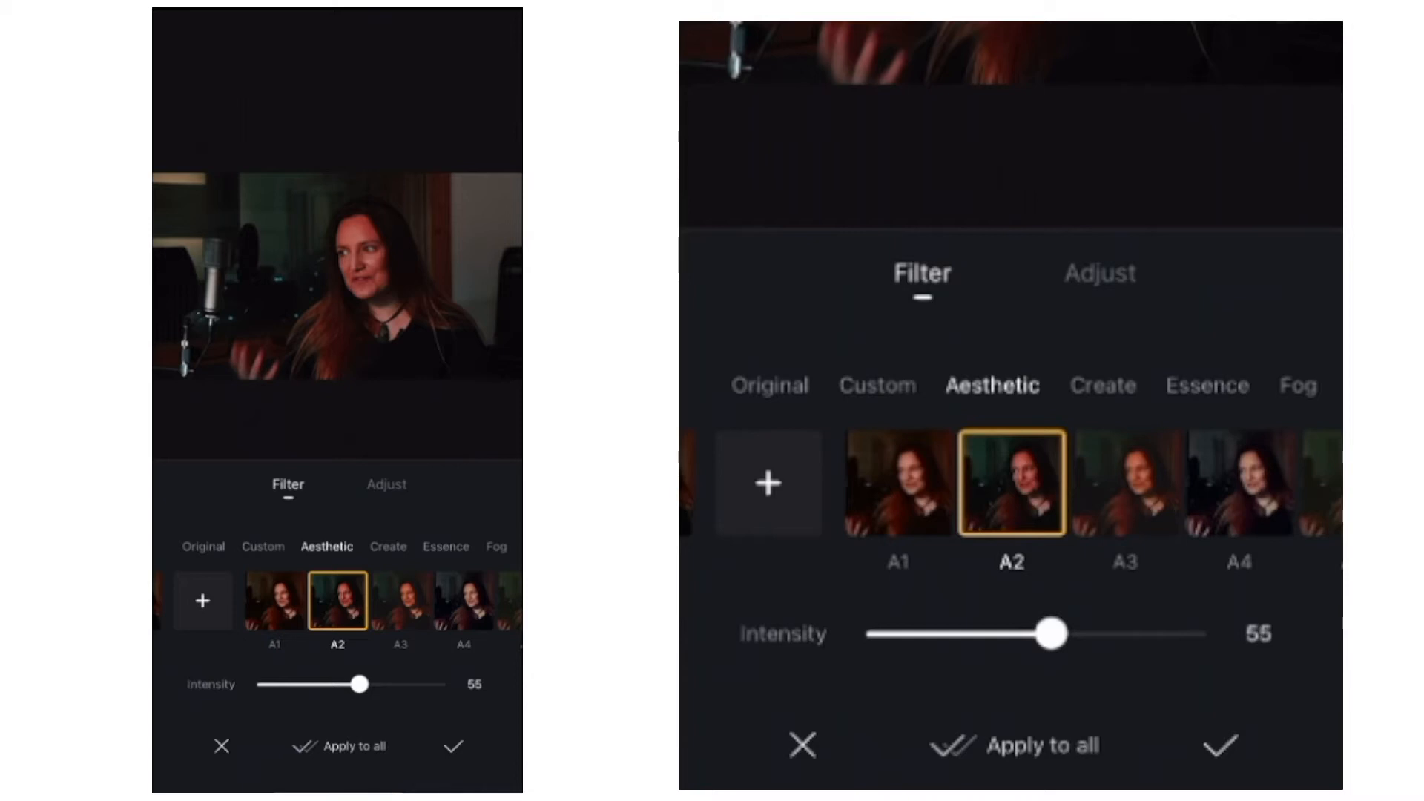
pyautogui.click(453, 746)
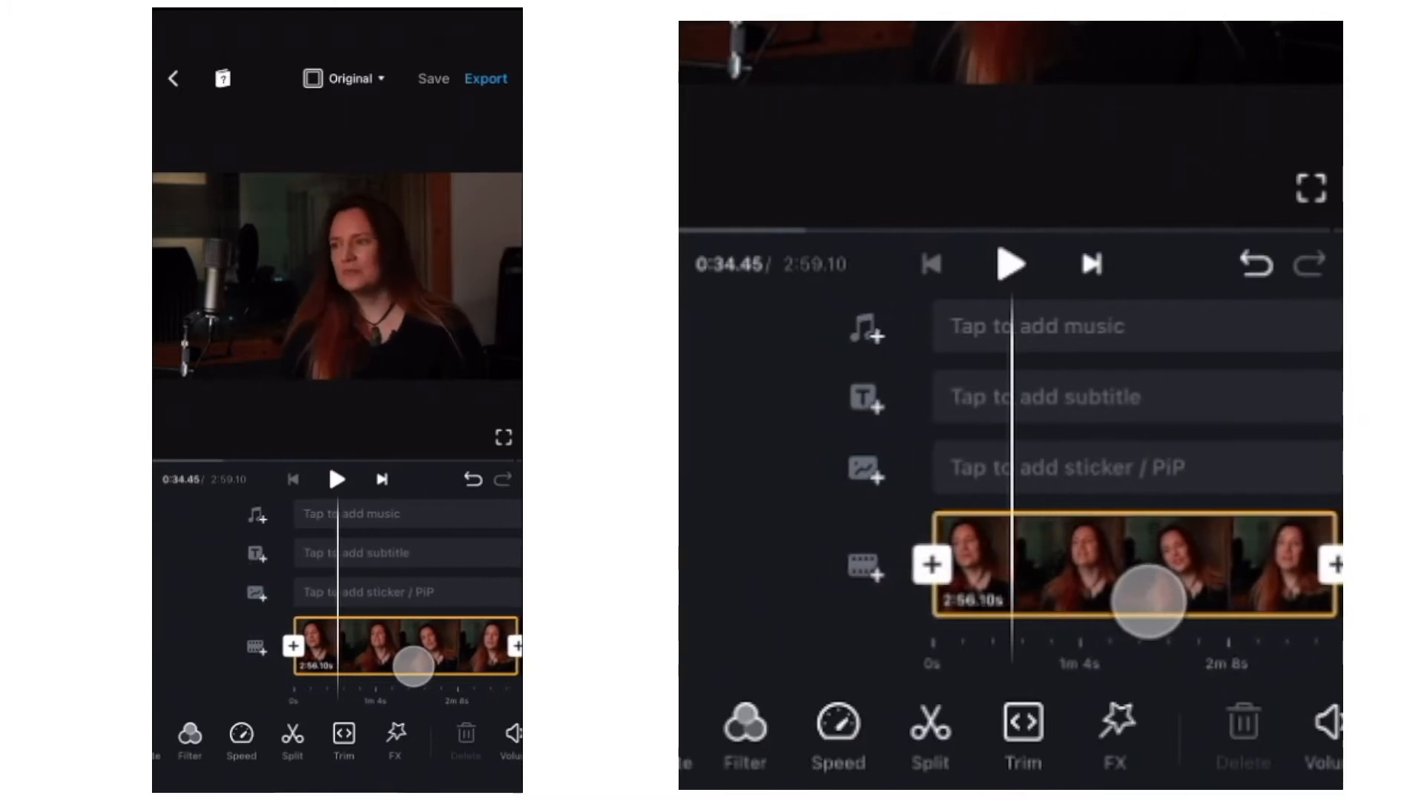
# Step: Trim the interview clip down to 2:56.10
pyautogui.click(1010, 264)
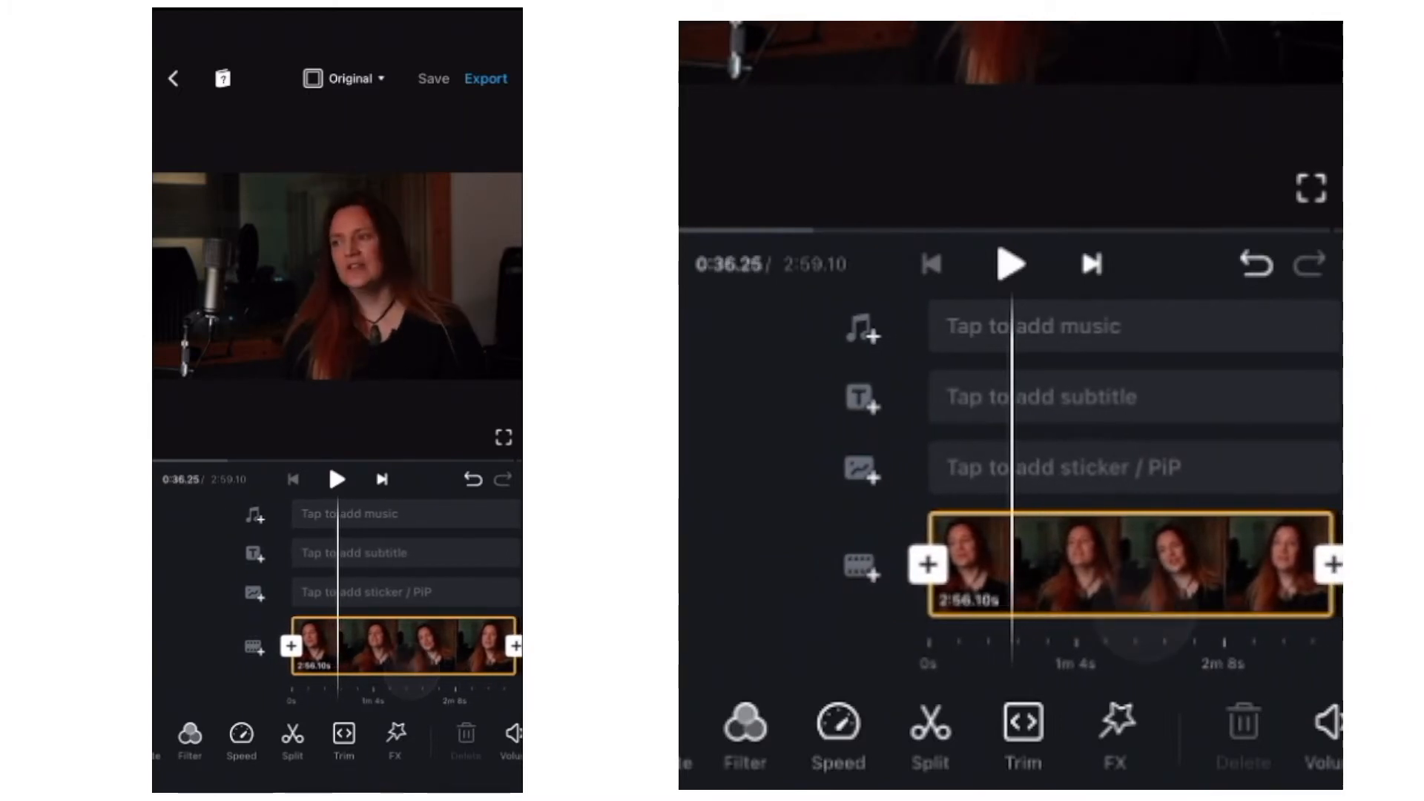
pyautogui.click(929, 731)
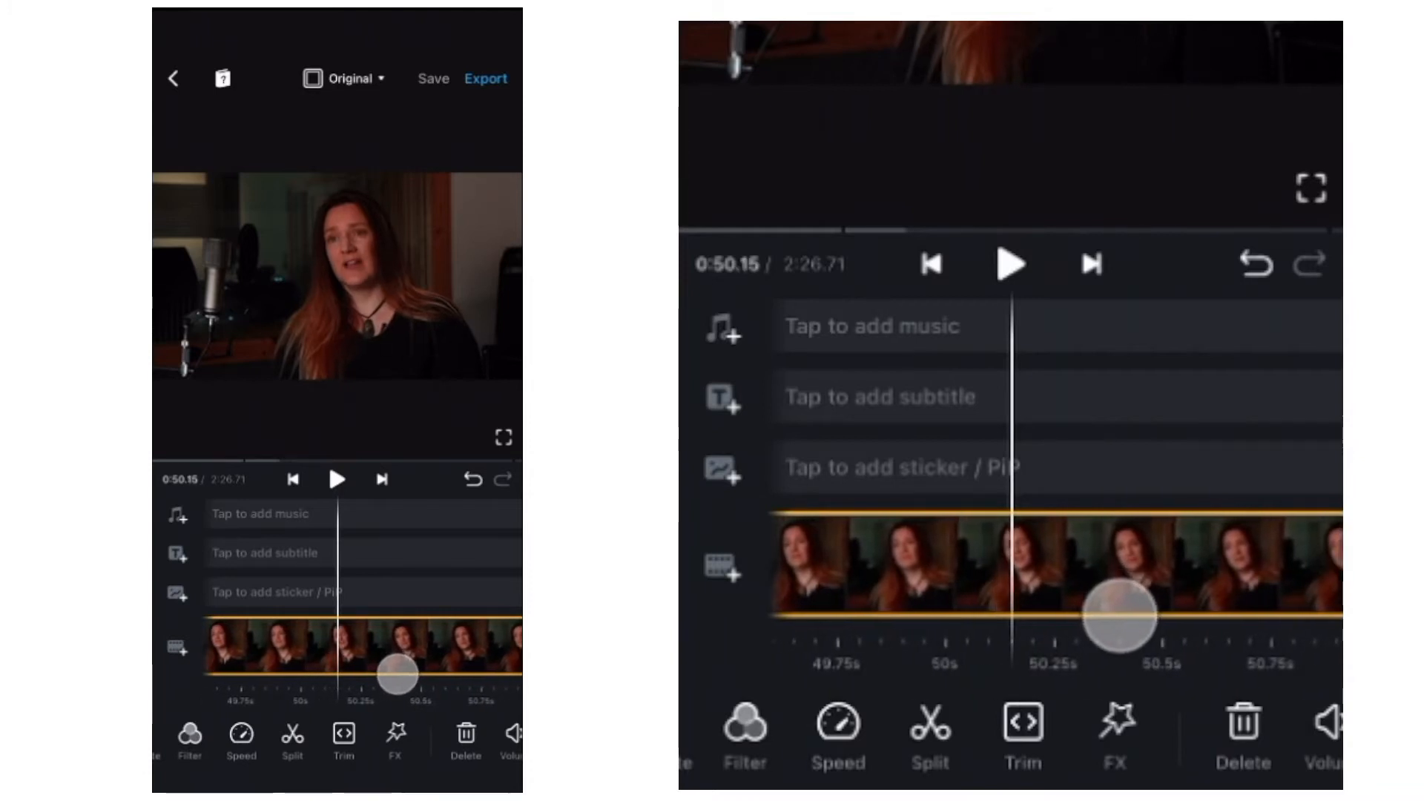
# Step: Split off the unwanted interview section and delete it, leaving 2:26.71 total
pyautogui.click(931, 738)
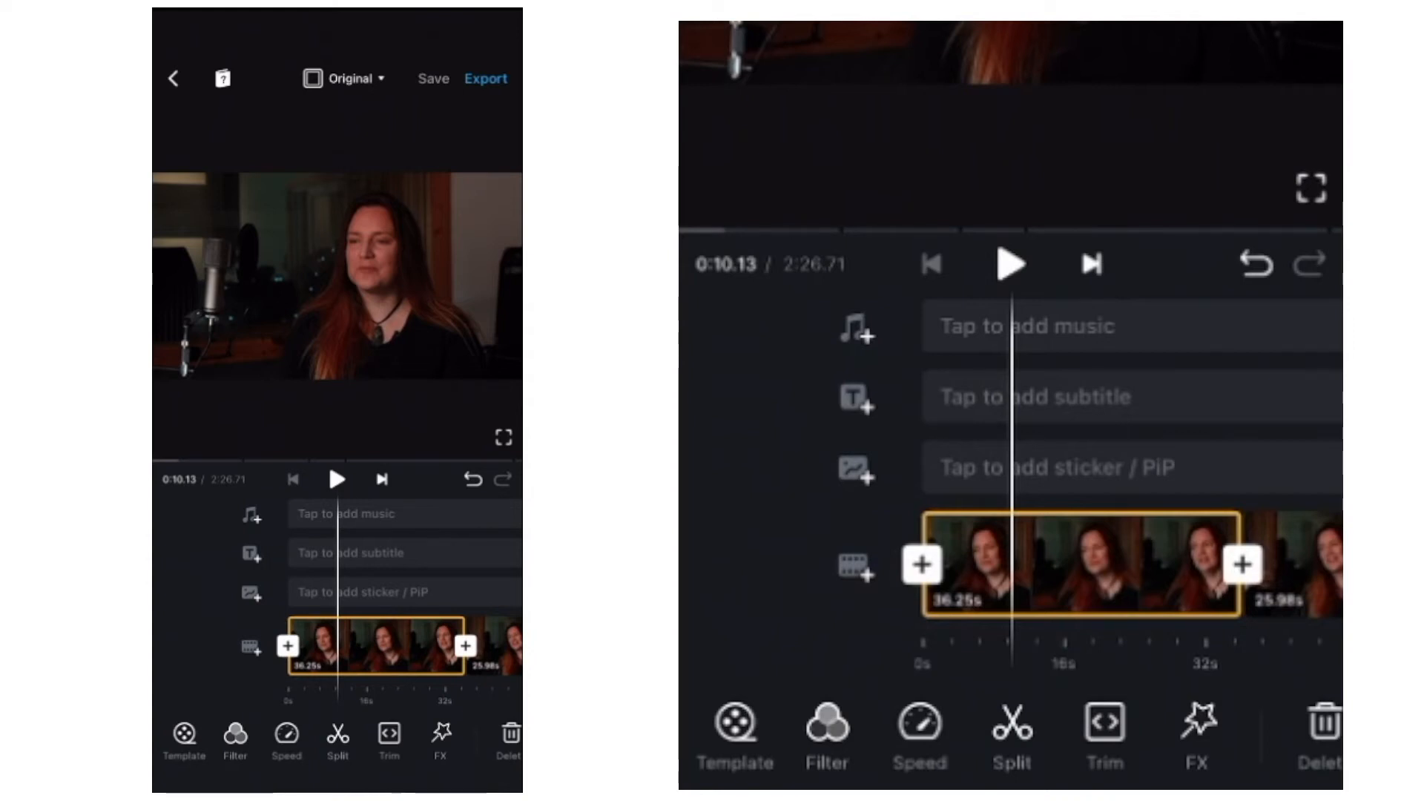
# Step: Overlay the guitar-playing cutaway as PiP and trim it to 6.86 seconds
pyautogui.click(287, 642)
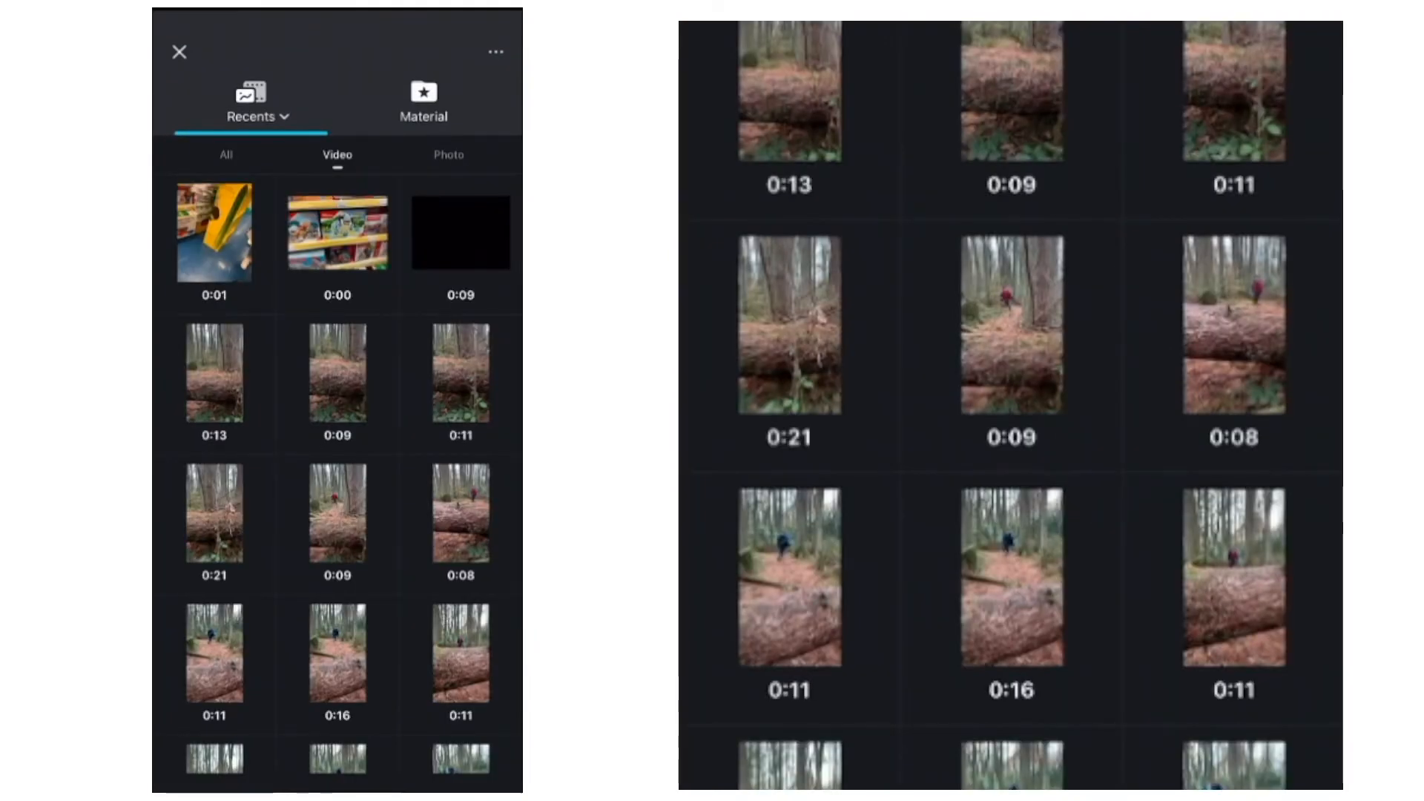
pyautogui.click(253, 116)
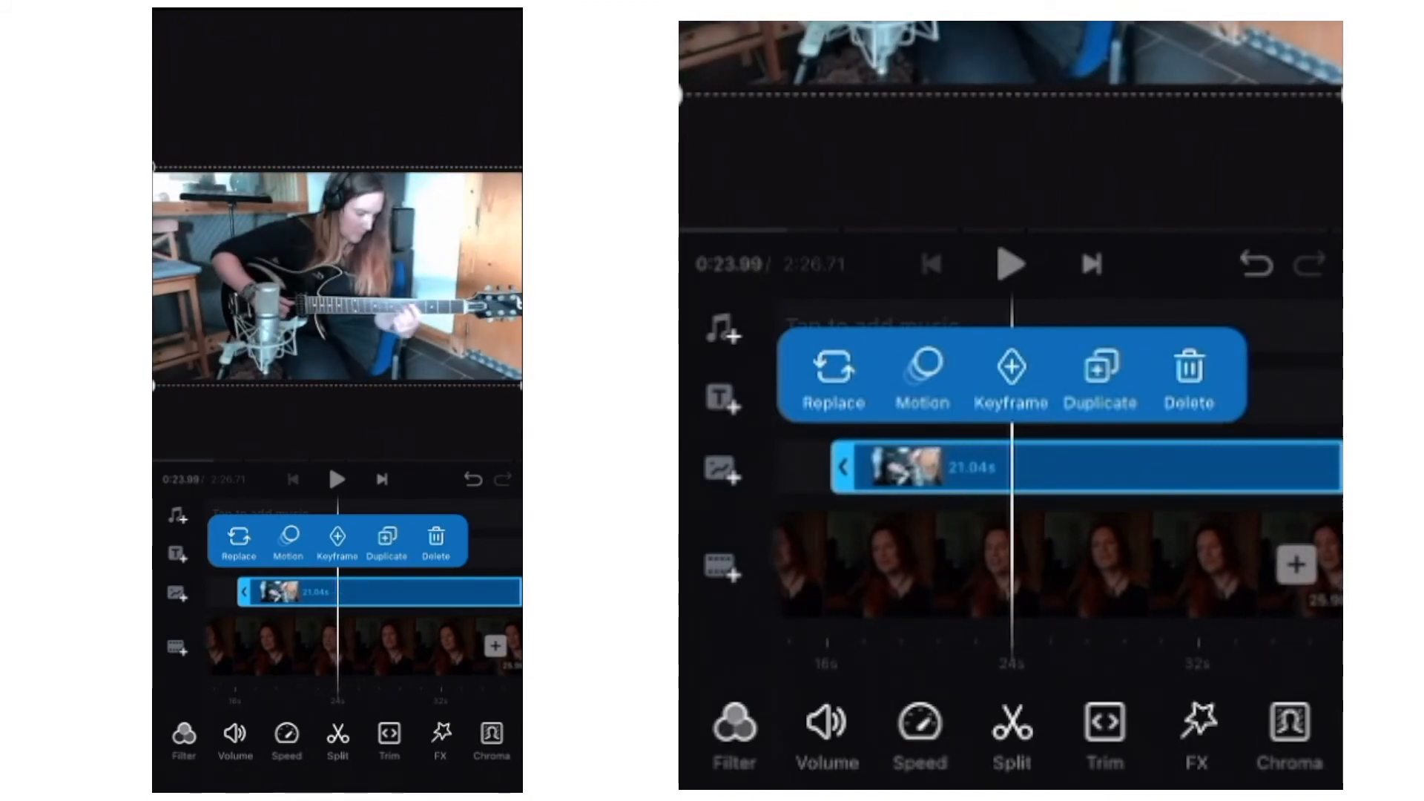
pyautogui.click(1012, 726)
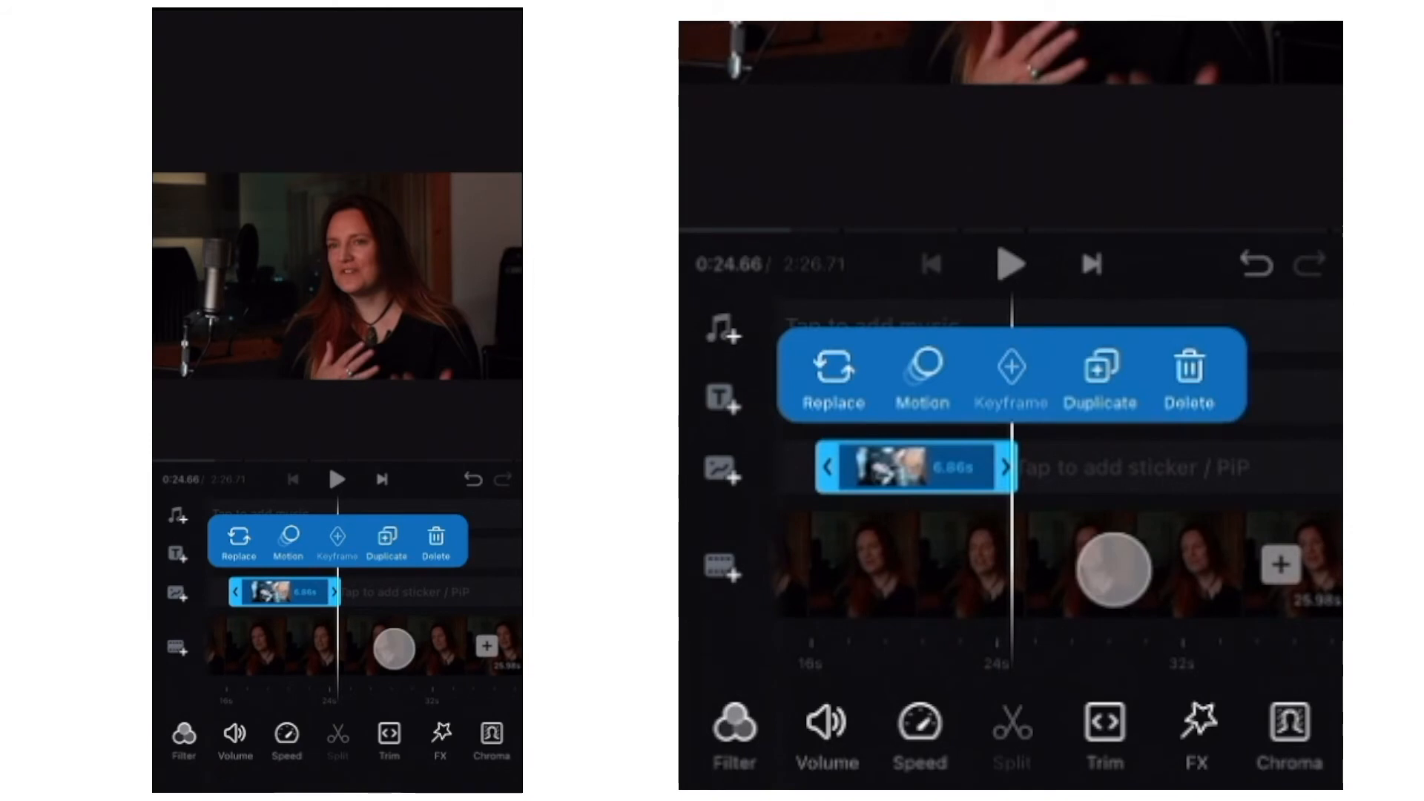
# Step: Start another PiP overlay and open the Studio Interviews album
pyautogui.click(239, 538)
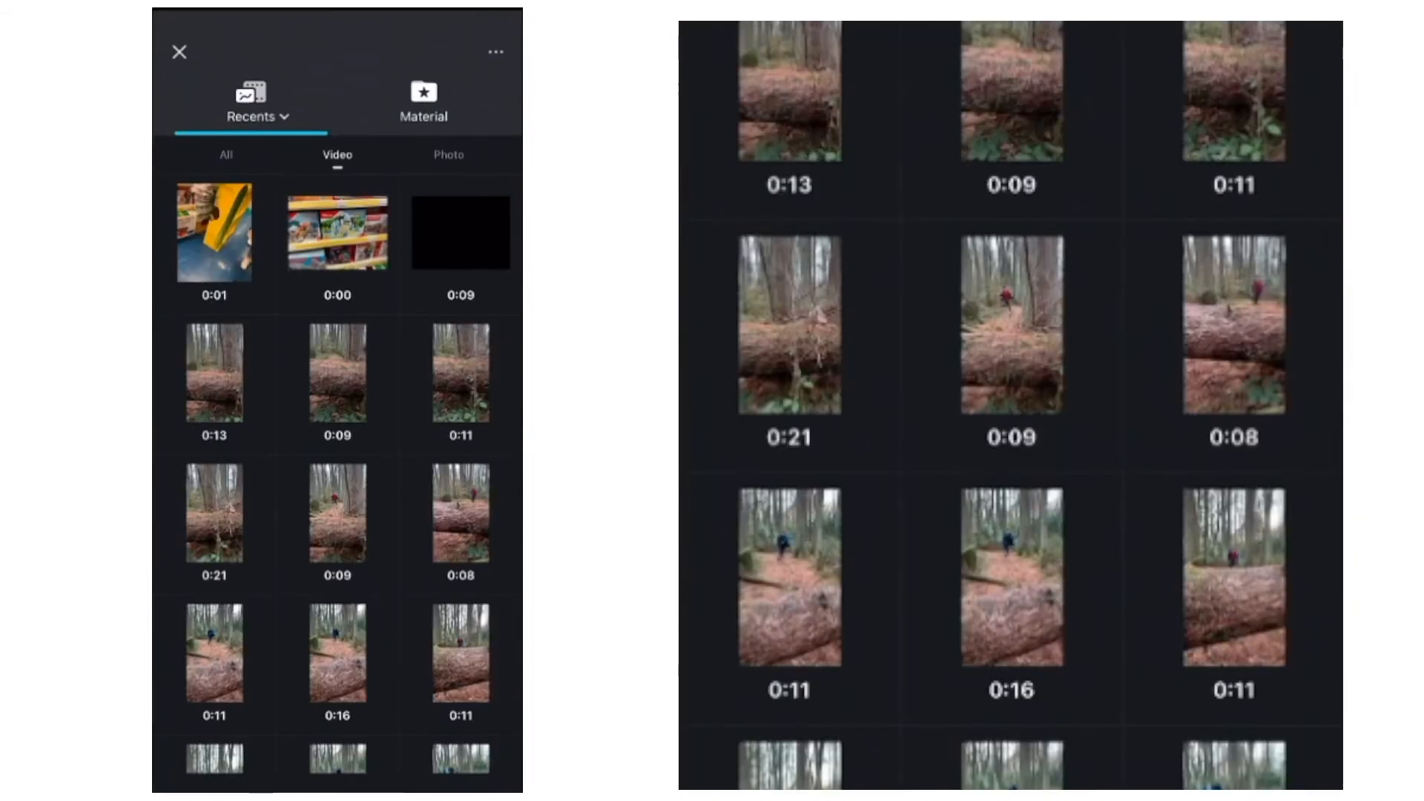
pyautogui.click(251, 116)
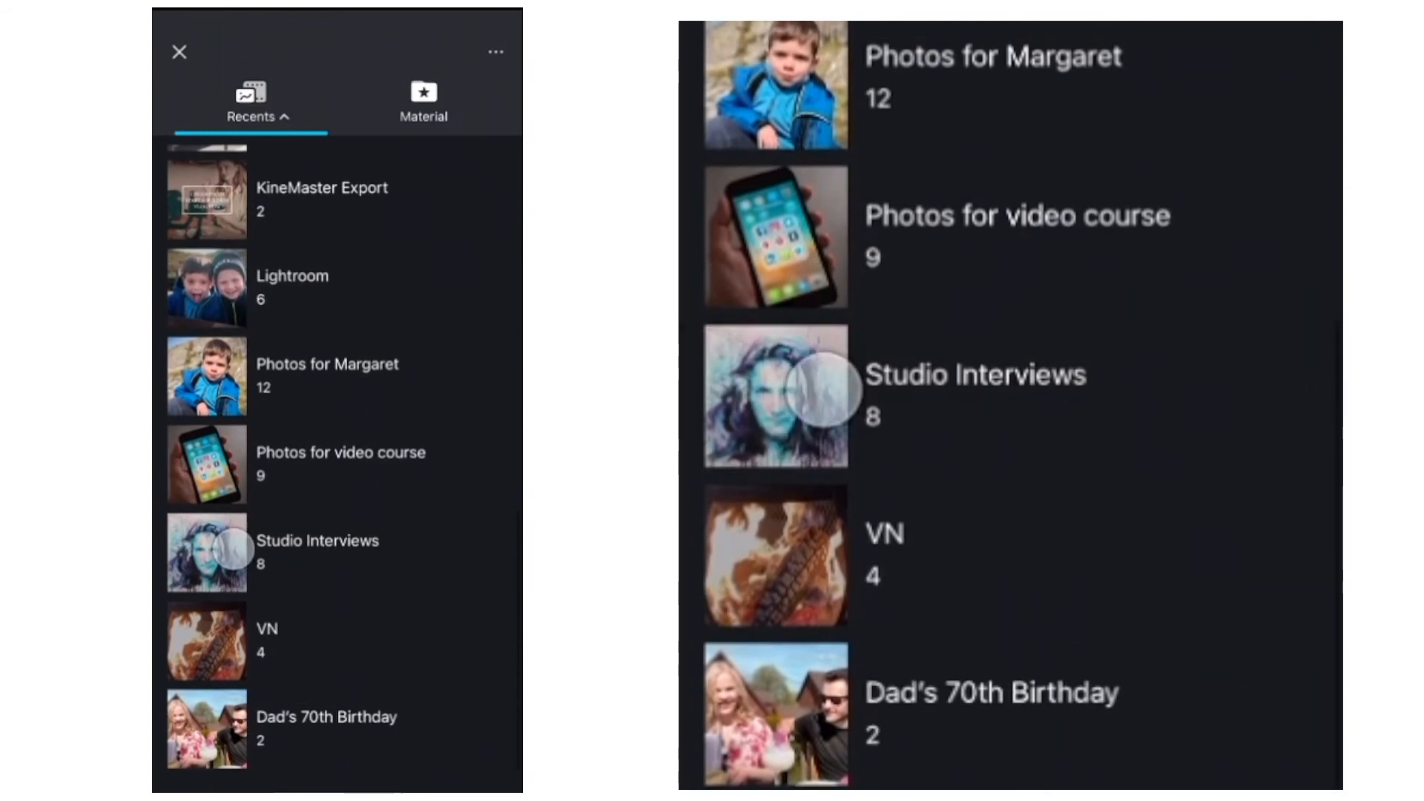
pyautogui.click(206, 552)
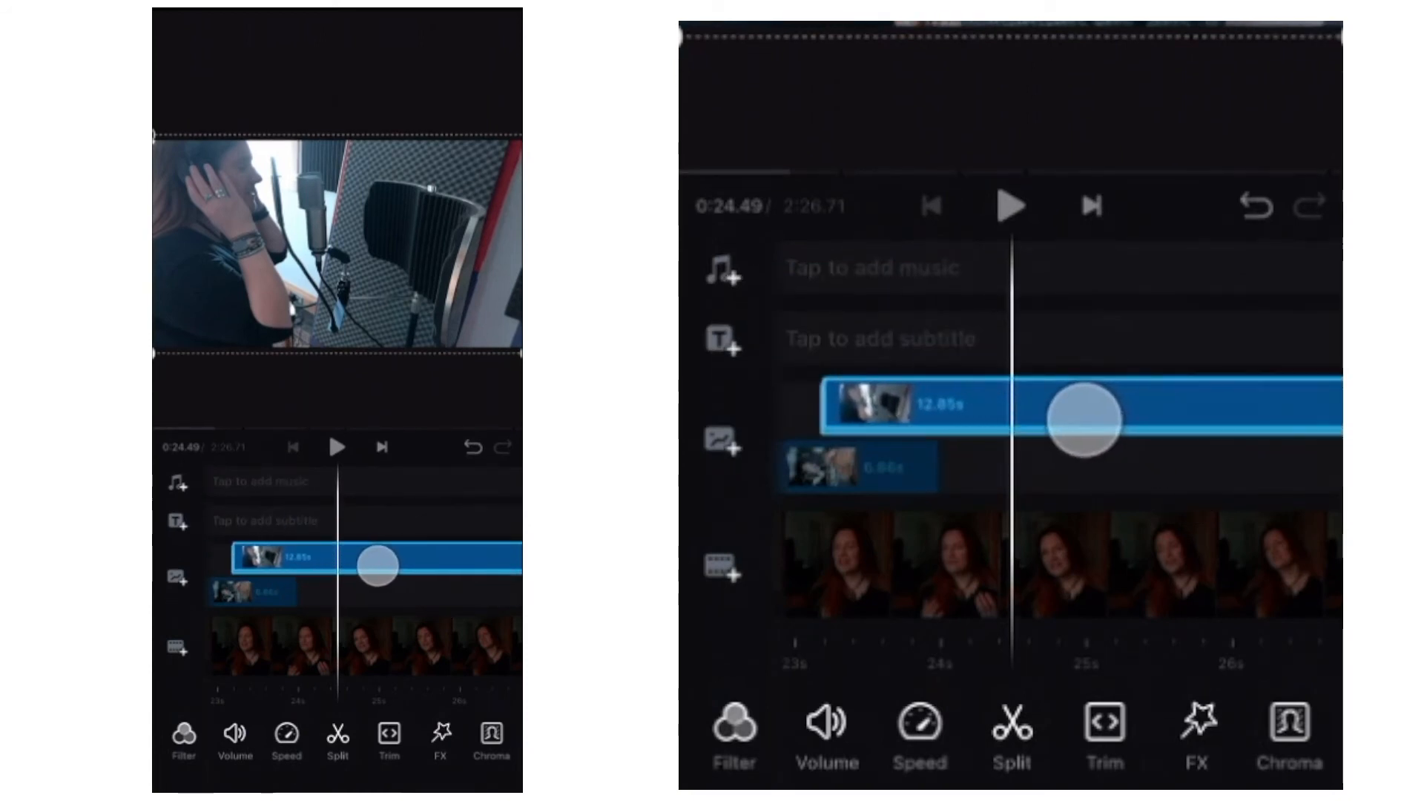
# Step: Give the cutaway clip a Fade in-animation lasting about 1.8 seconds
pyautogui.click(374, 564)
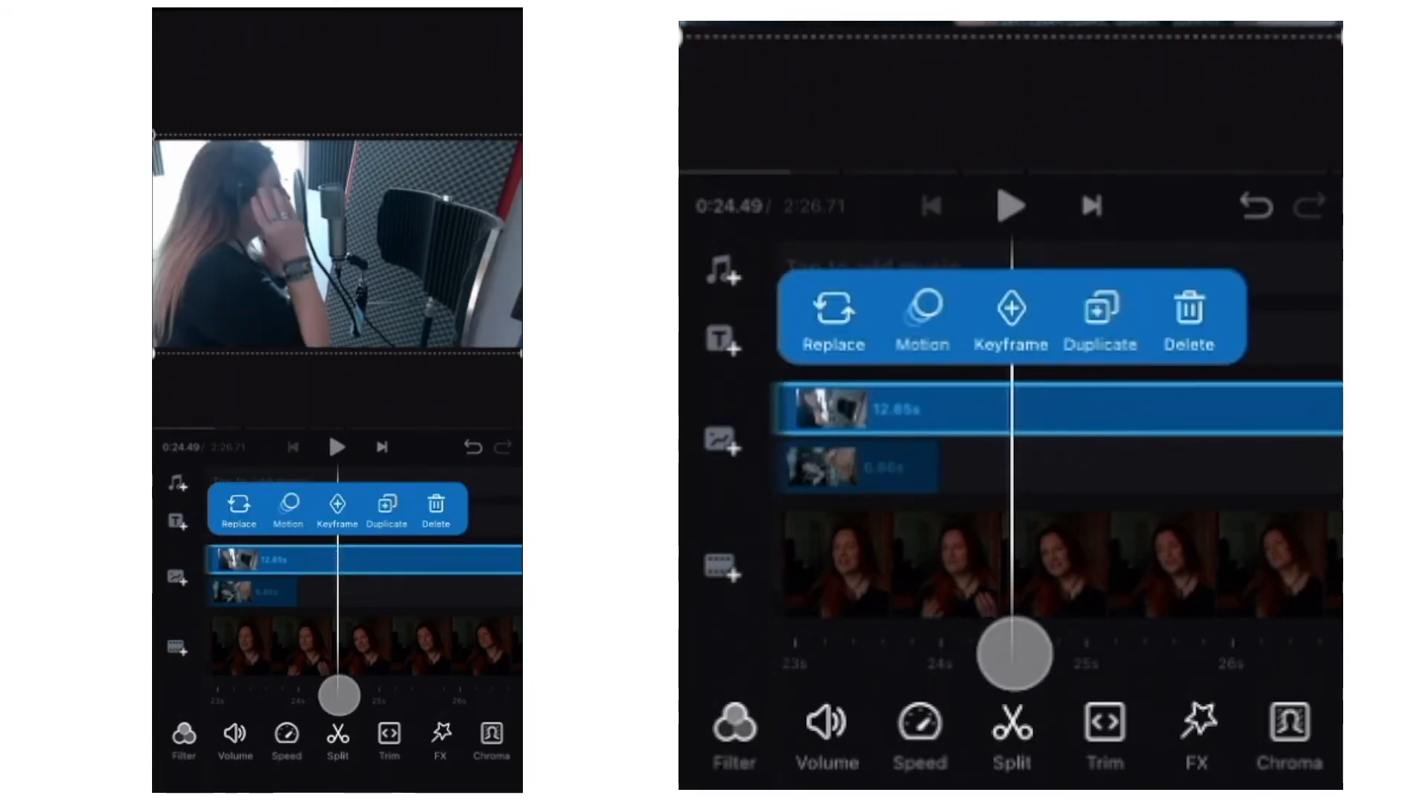
pyautogui.moveTo(1011, 653); pyautogui.dragTo(1185, 636)
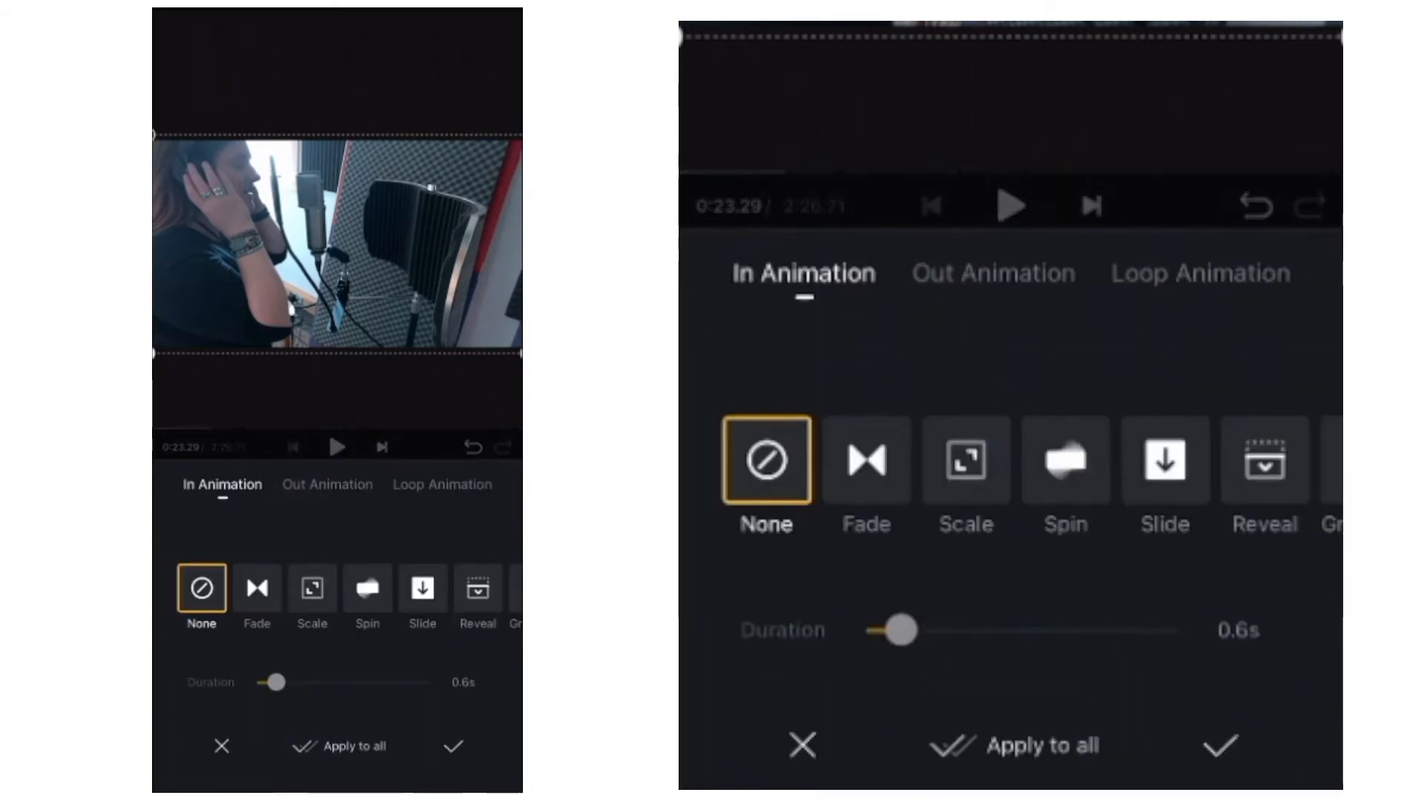
pyautogui.click(866, 461)
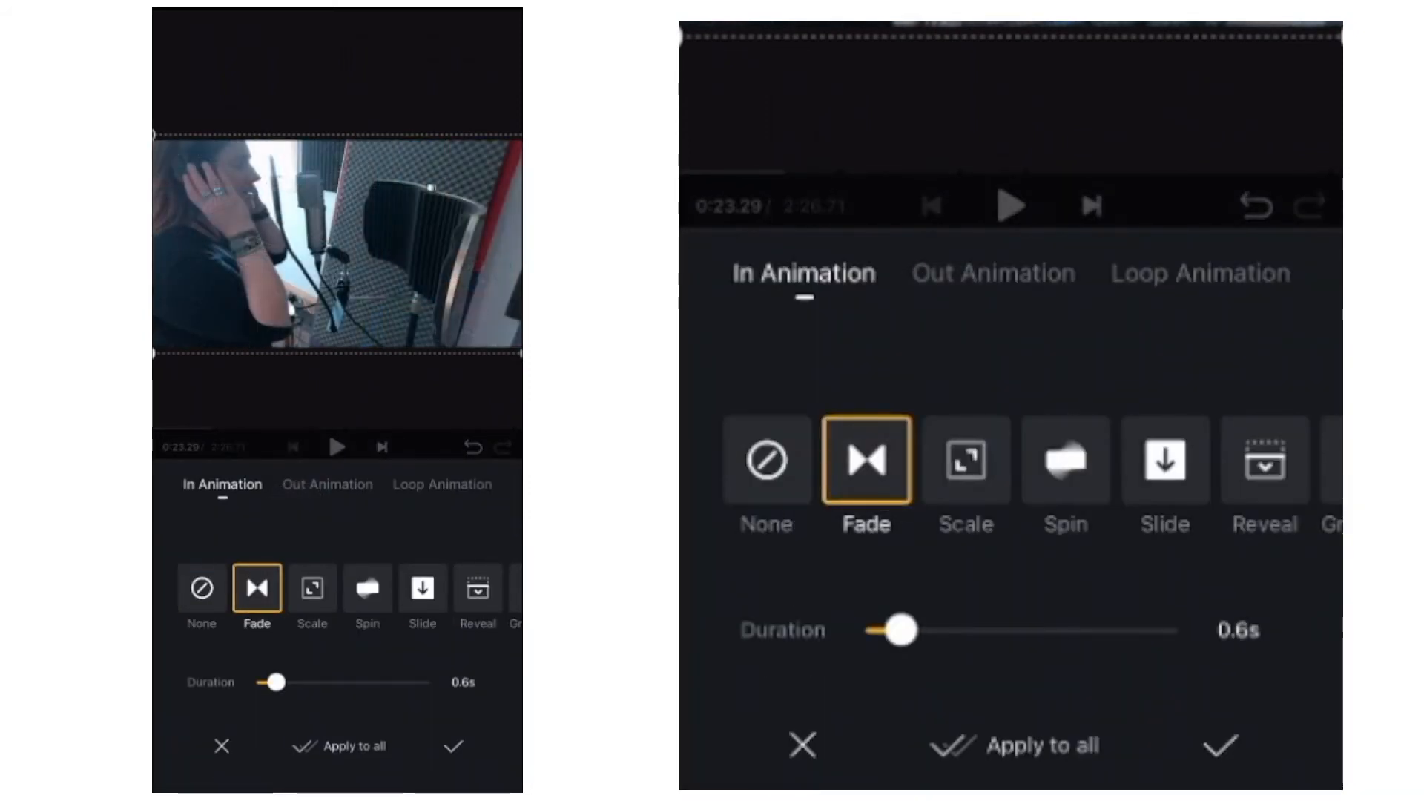
pyautogui.moveTo(899, 629); pyautogui.dragTo(965, 630)
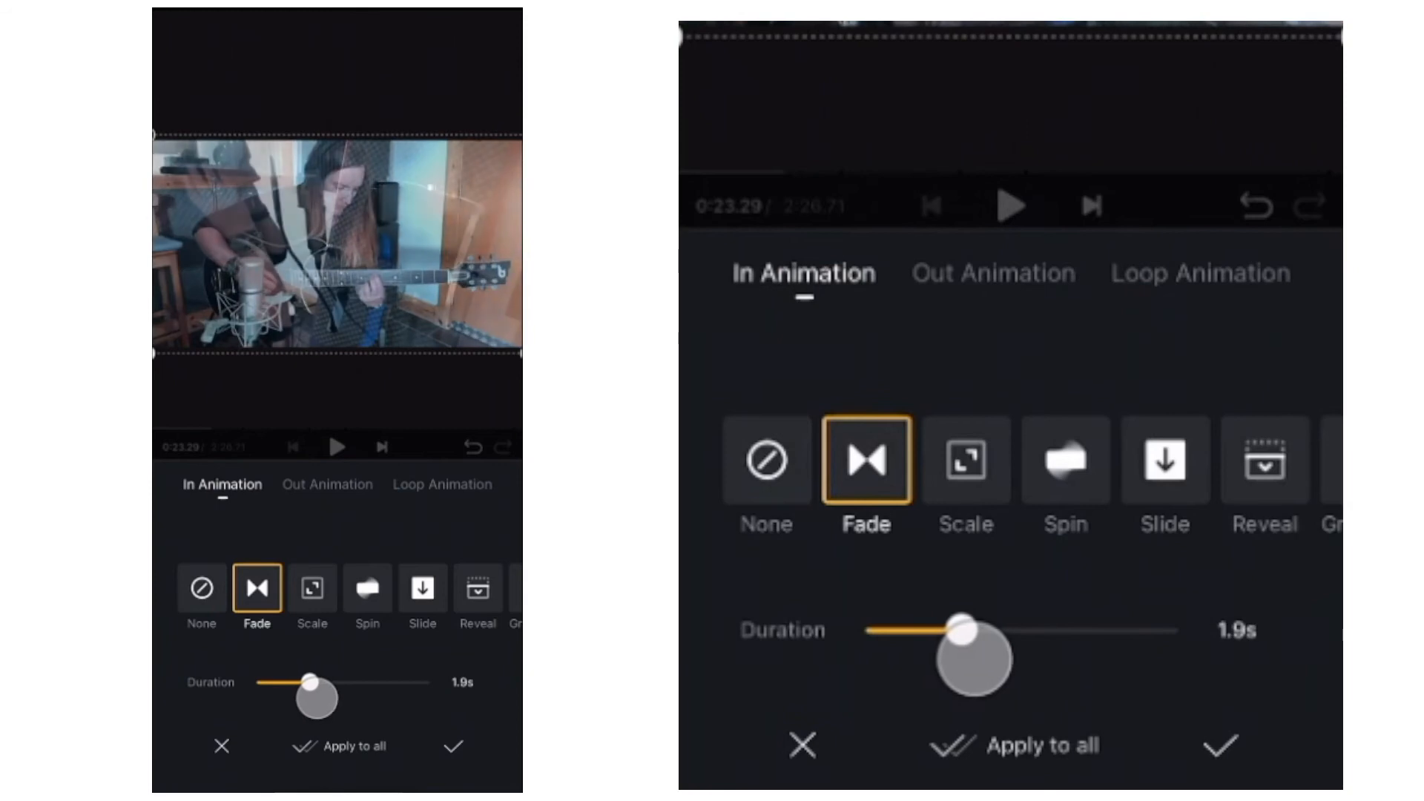
pyautogui.moveTo(968, 655); pyautogui.dragTo(959, 655)
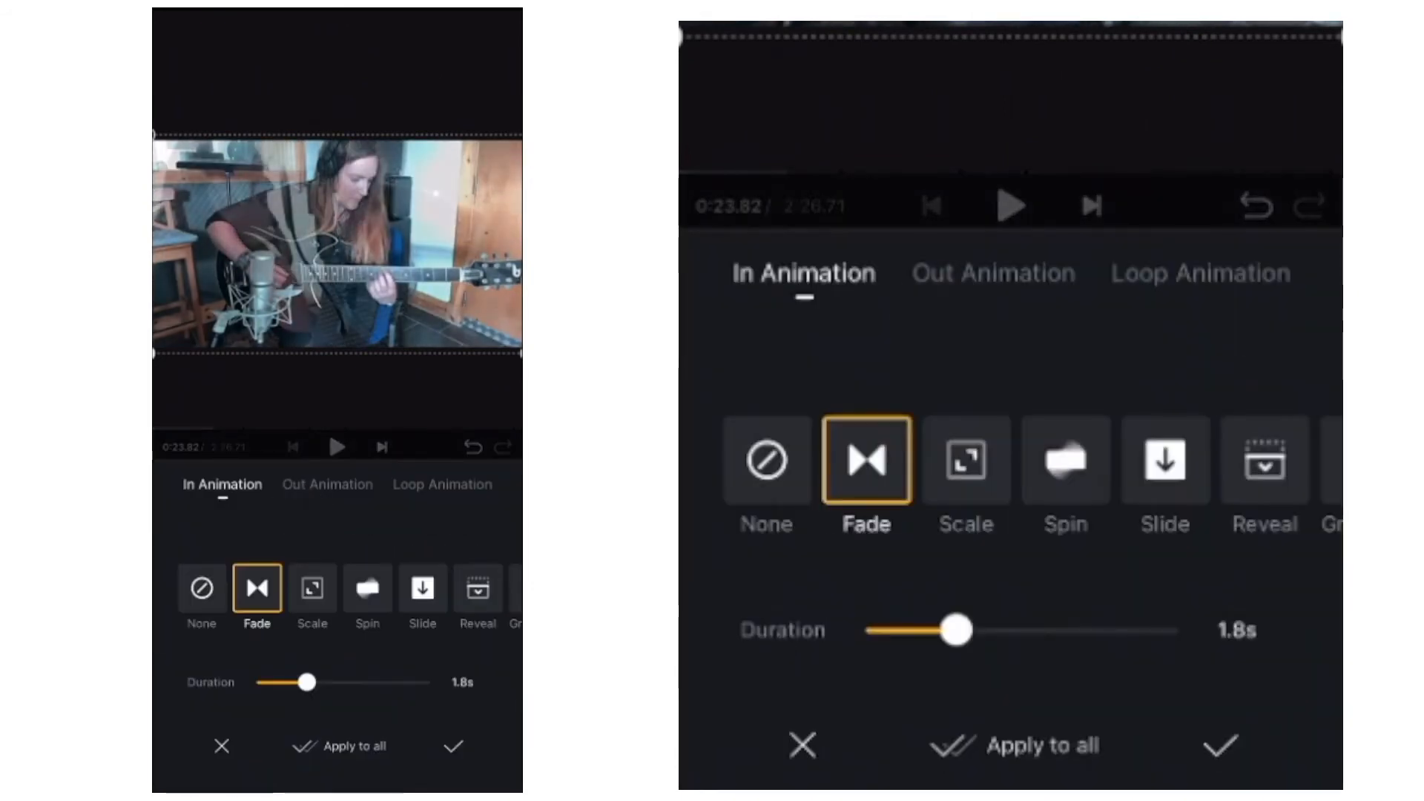
pyautogui.moveTo(958, 631); pyautogui.dragTo(954, 648)
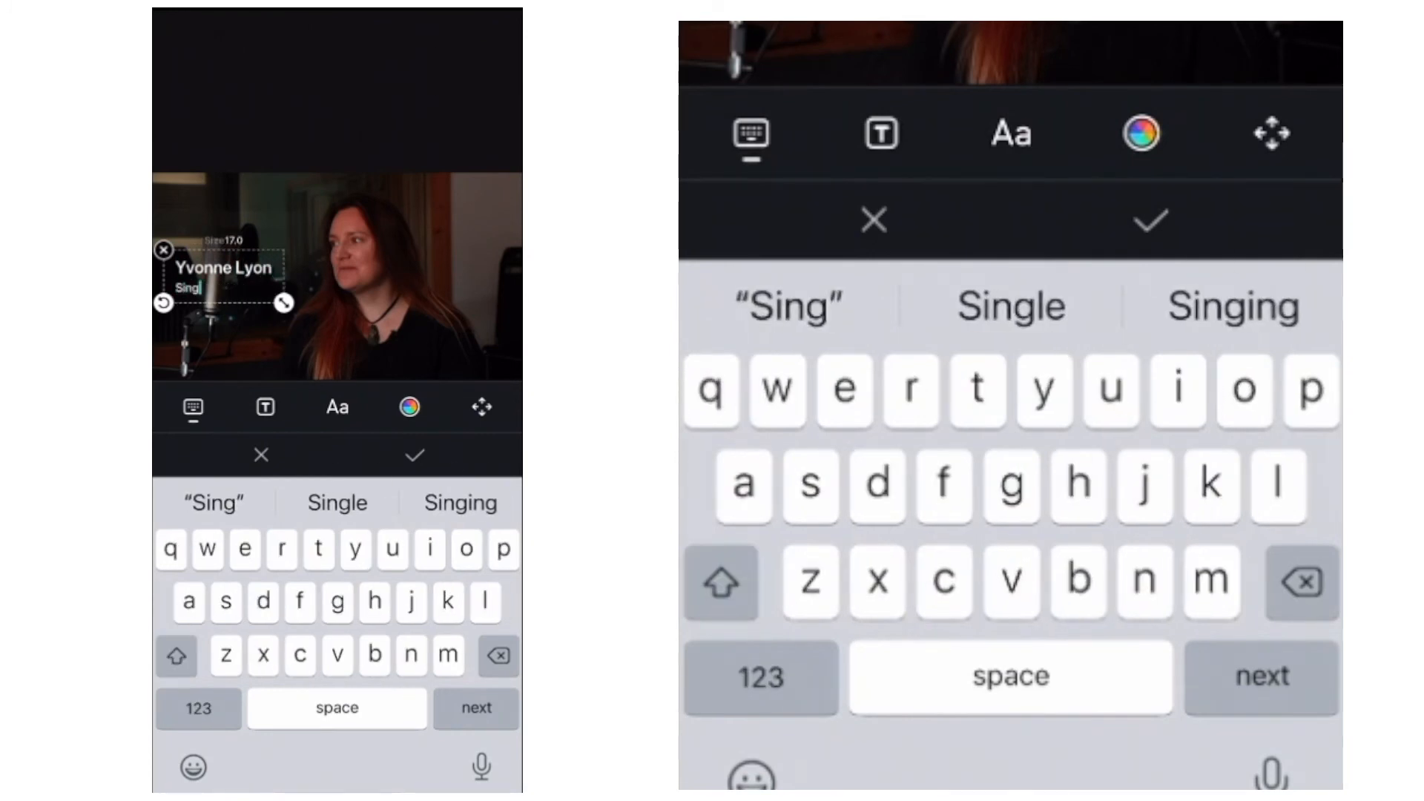
# Step: Complete the title 'Yvonne Lyon' with a second line 'Songwriter'
pyautogui.click(414, 456)
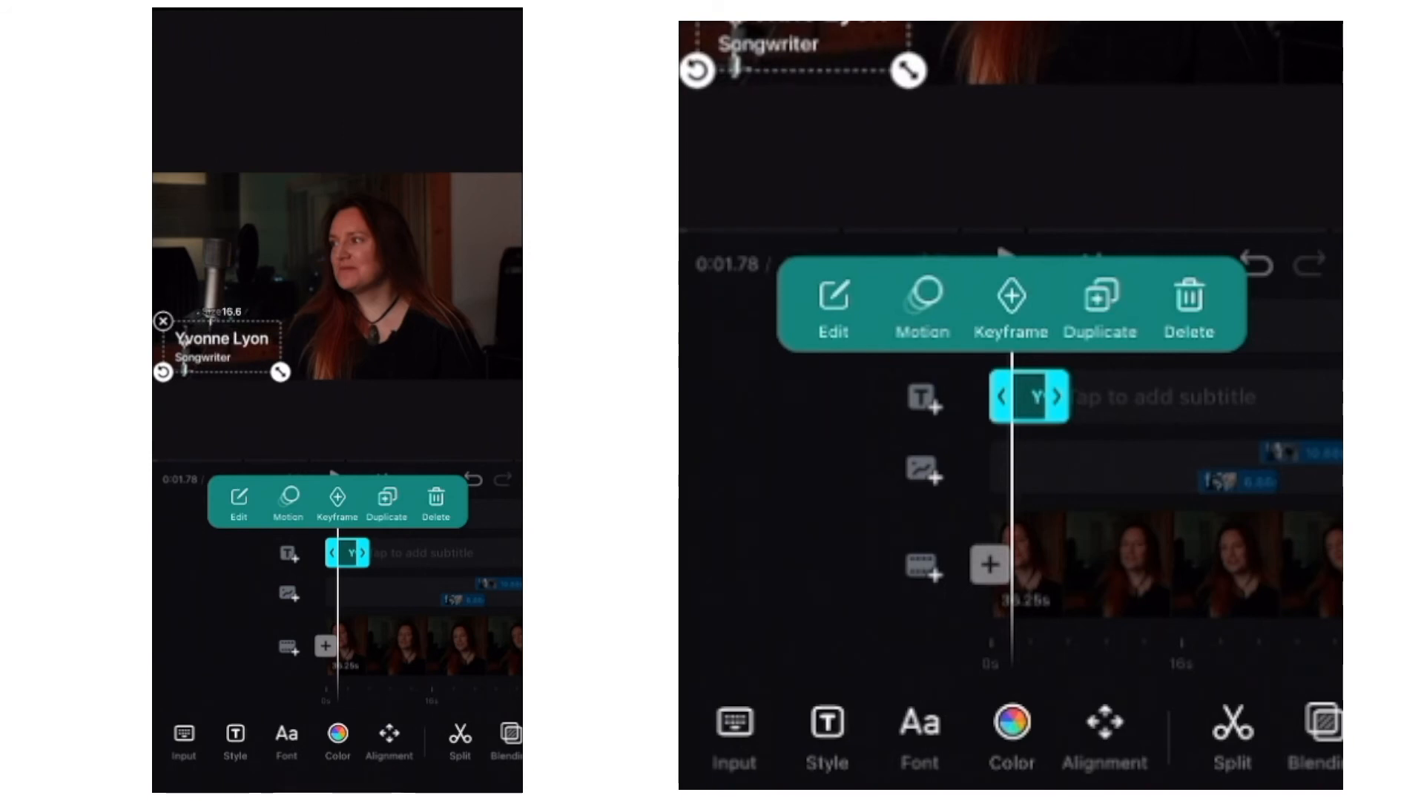
# Step: Reopen the 'Yvonne Lyon / Songwriter' title for editing and show its text colour options
pyautogui.click(832, 304)
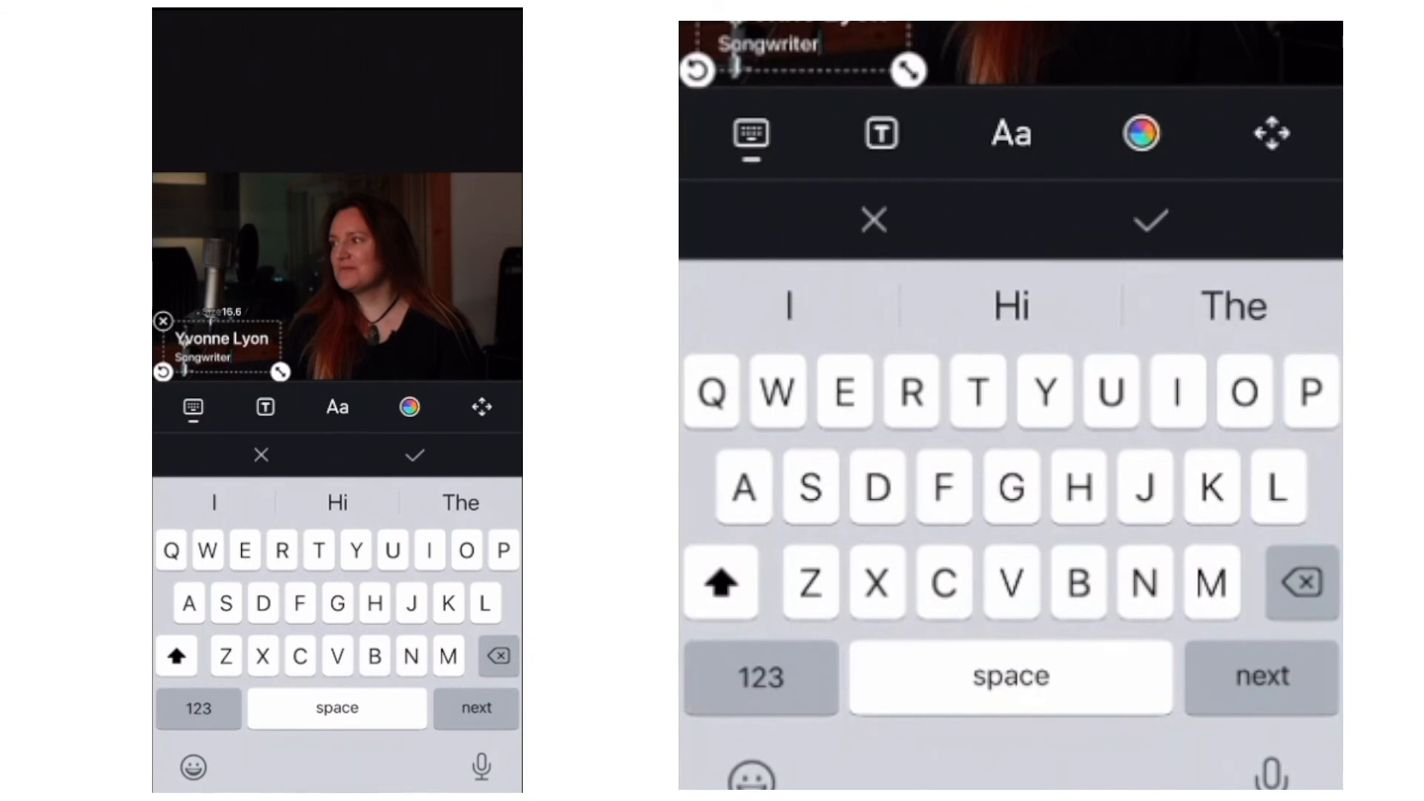
pyautogui.click(335, 407)
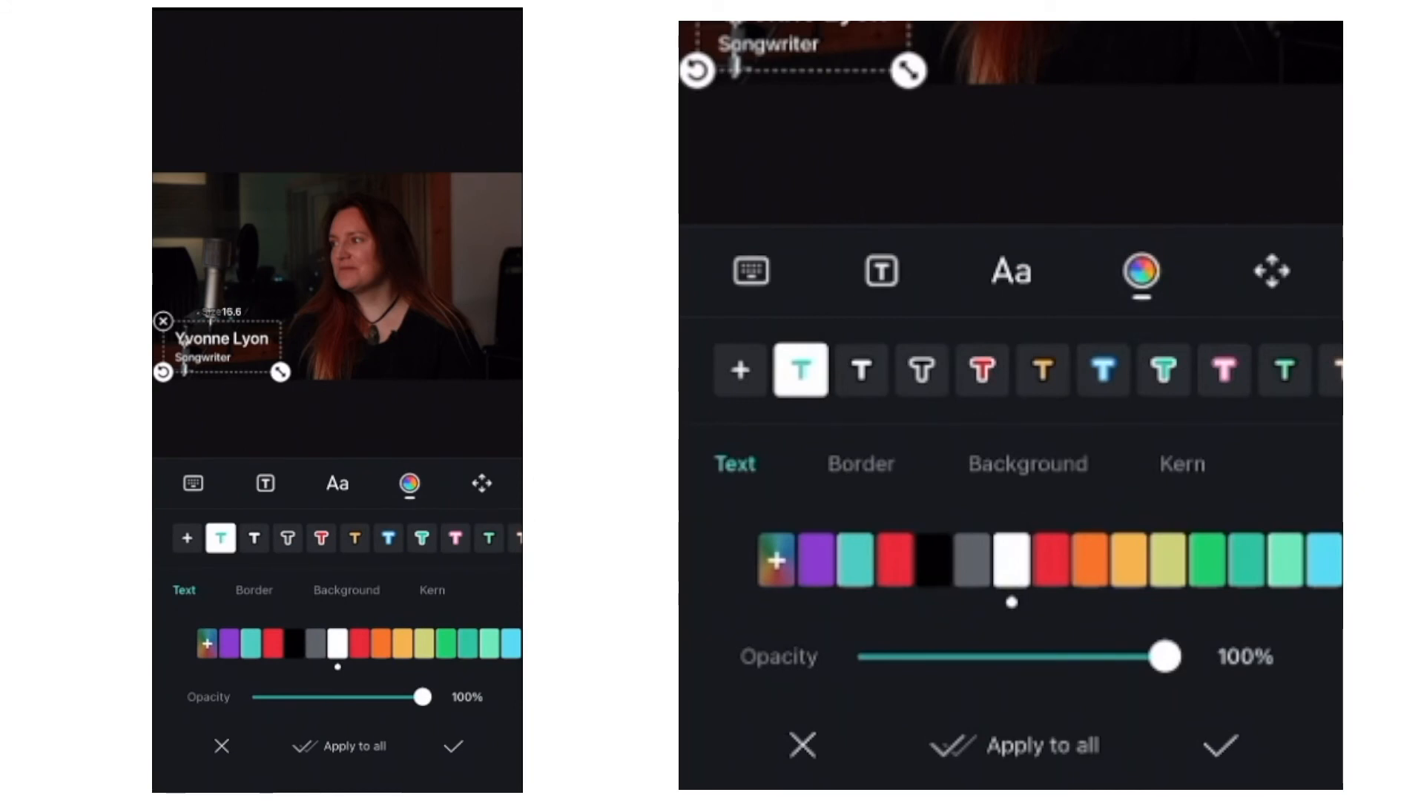
# Step: Create a dark teal 2D6765 custom swatch and apply it to the title
pyautogui.click(775, 562)
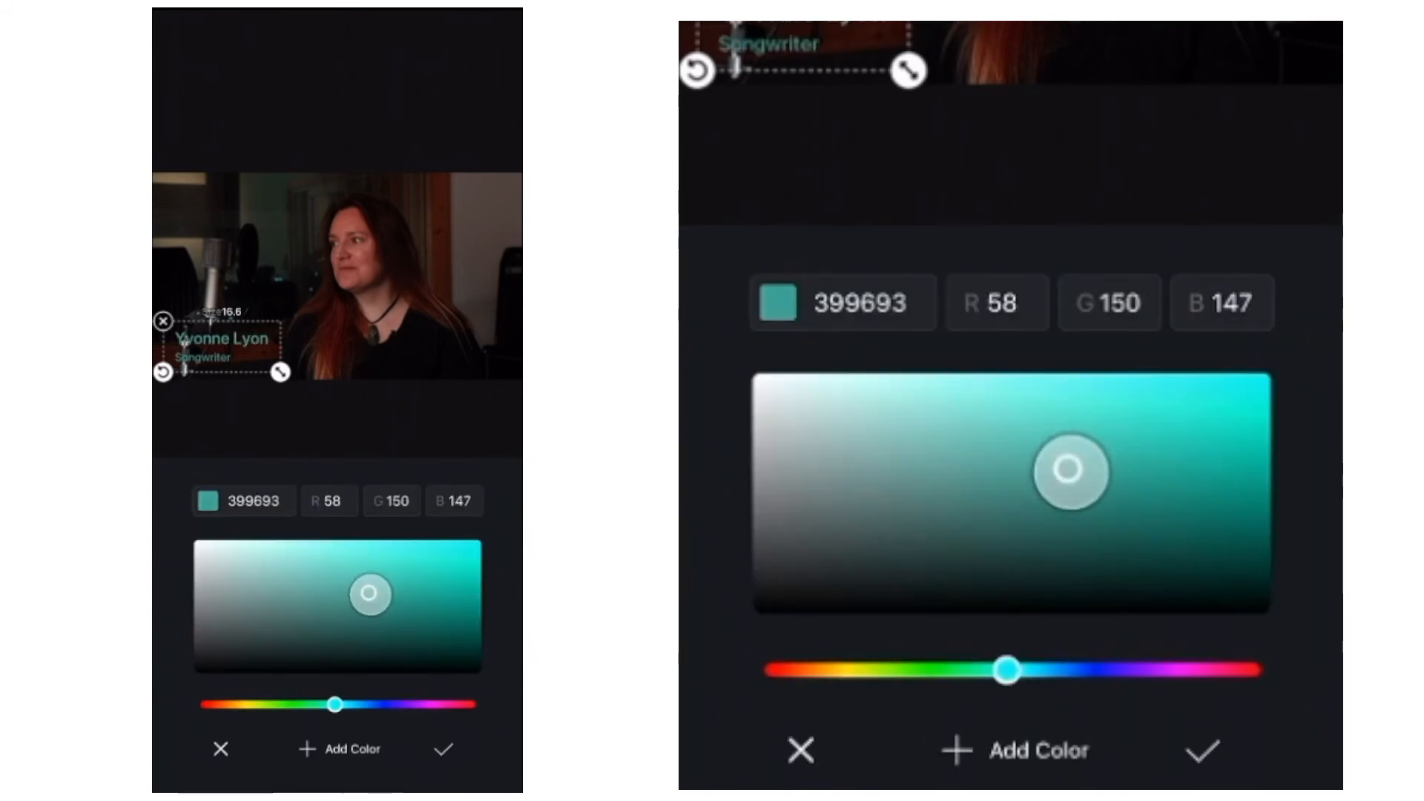
pyautogui.moveTo(1072, 471); pyautogui.dragTo(1036, 513)
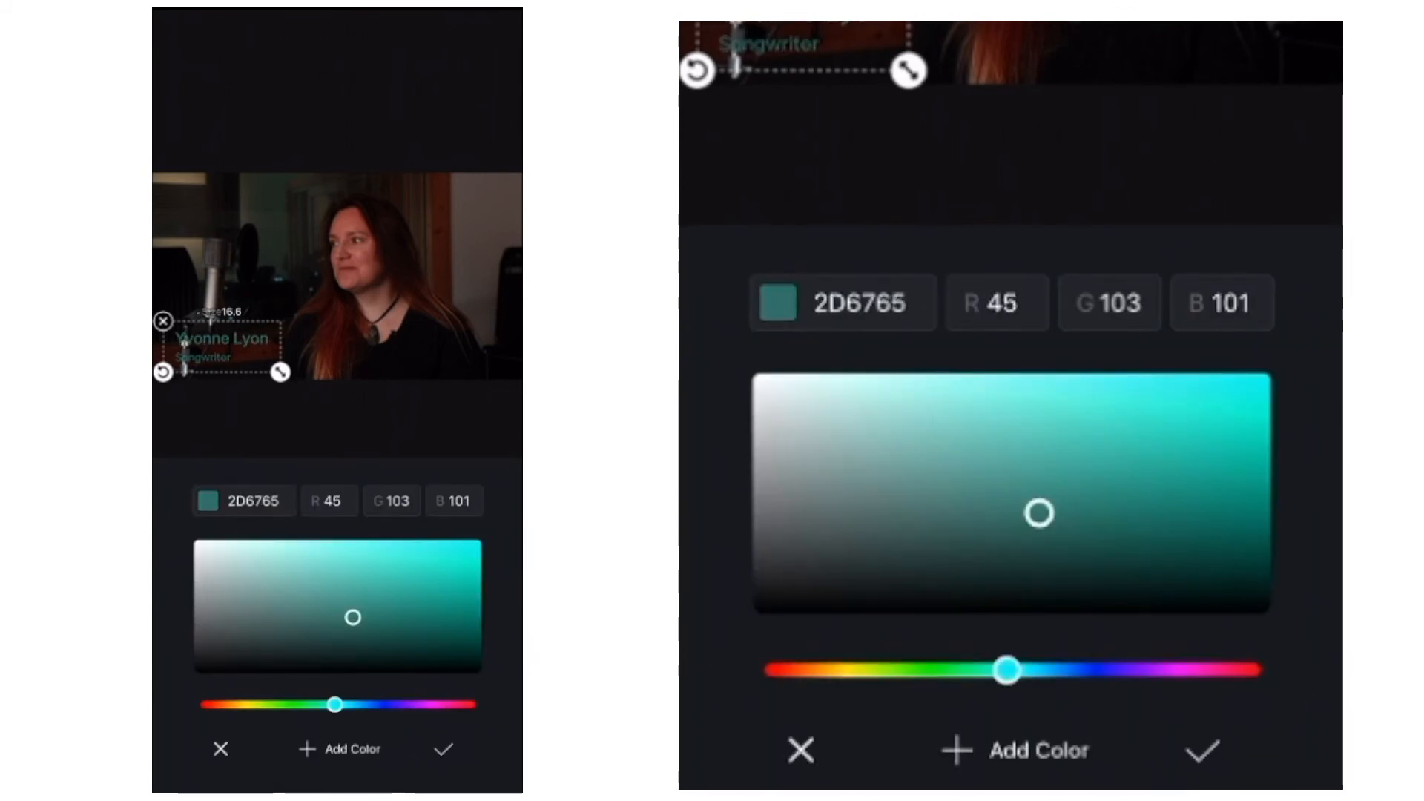
pyautogui.click(1014, 750)
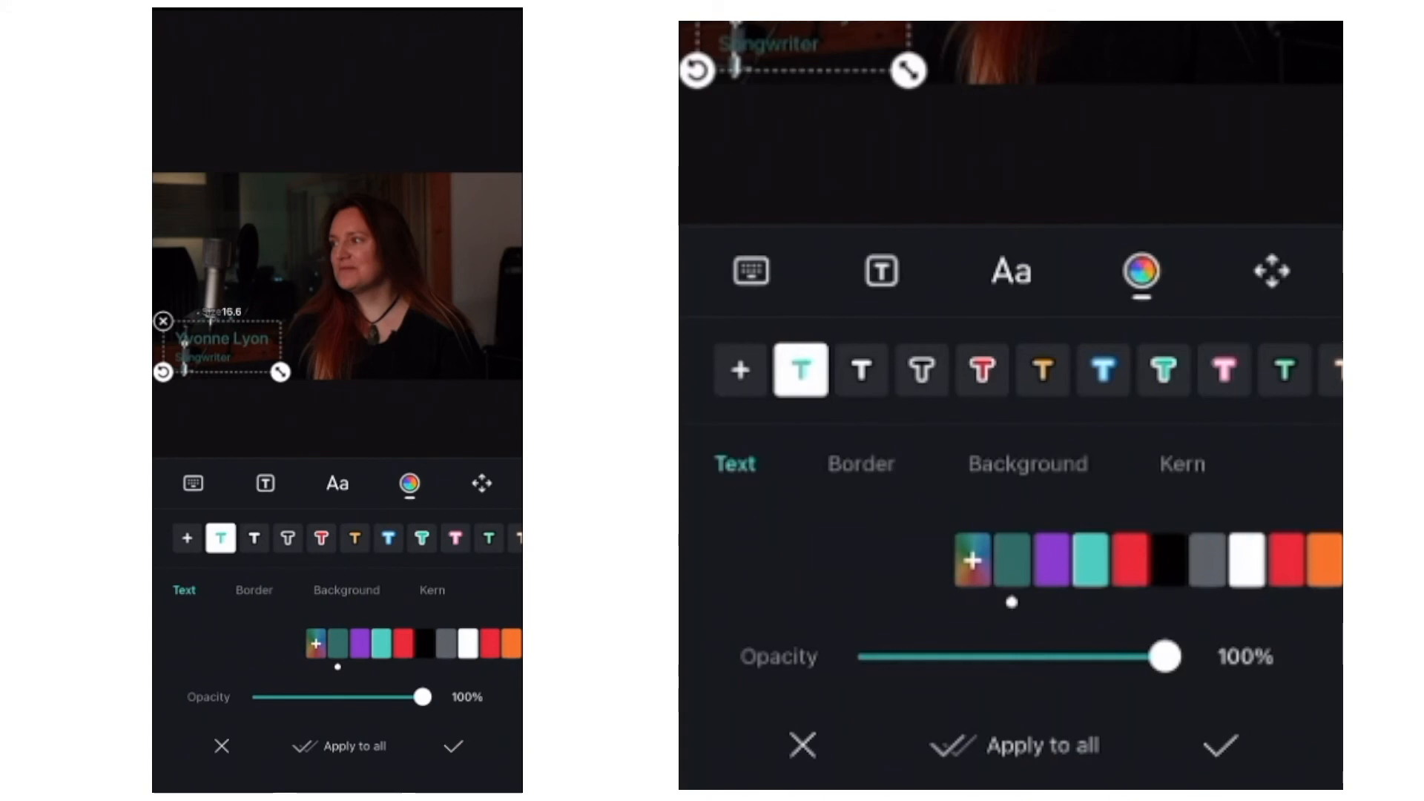
pyautogui.click(1013, 563)
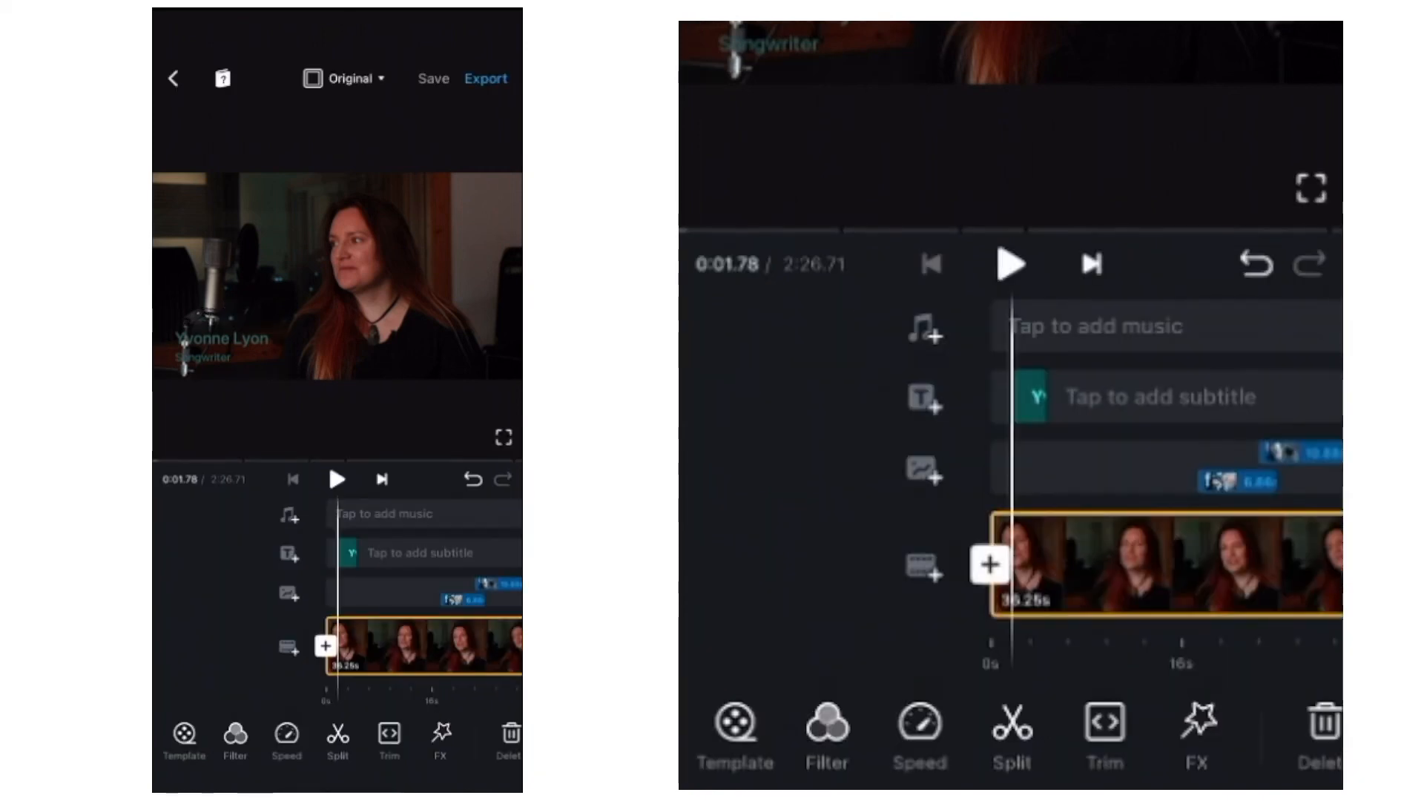
# Step: Open the audio Insert panel from the music track and browse the built-in Music library
pyautogui.click(929, 332)
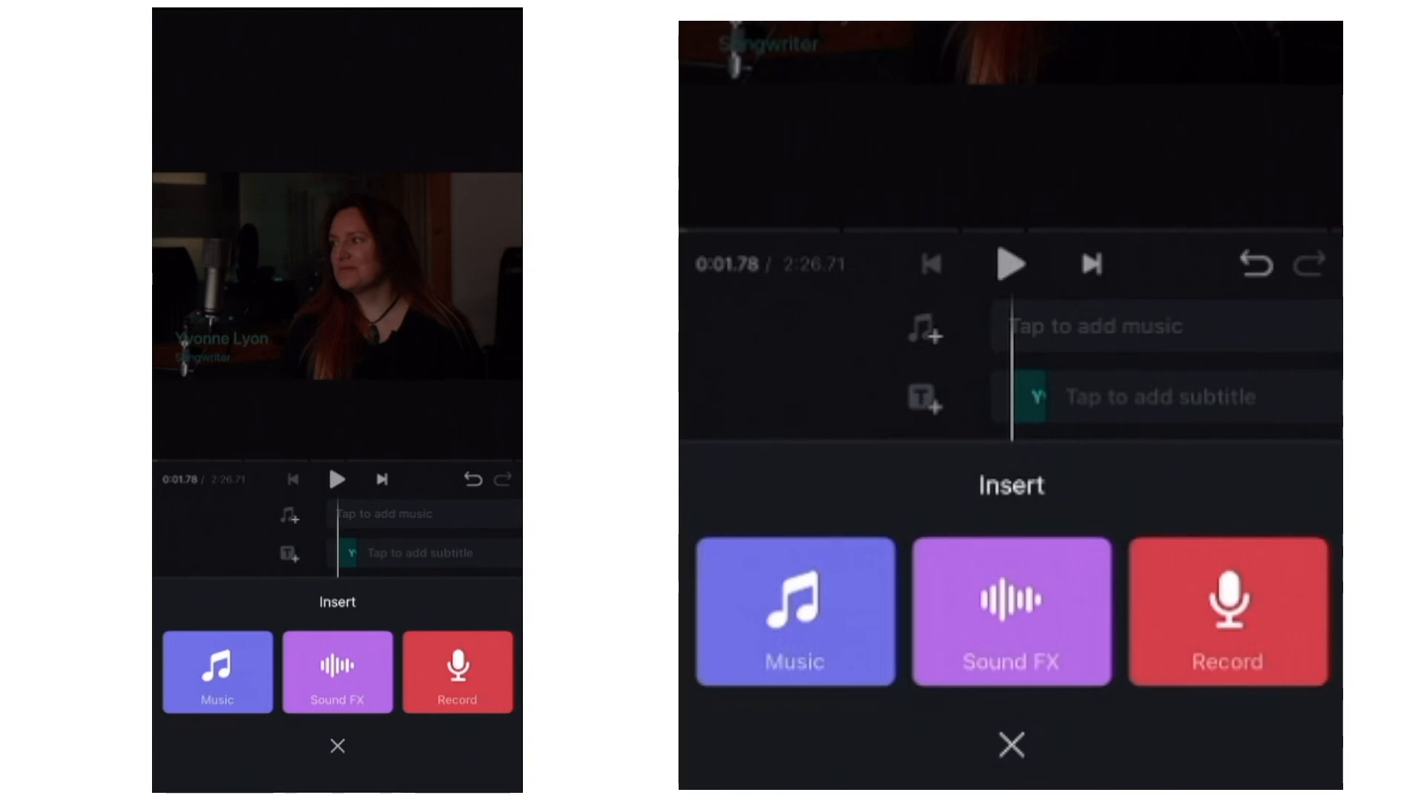
pyautogui.click(218, 672)
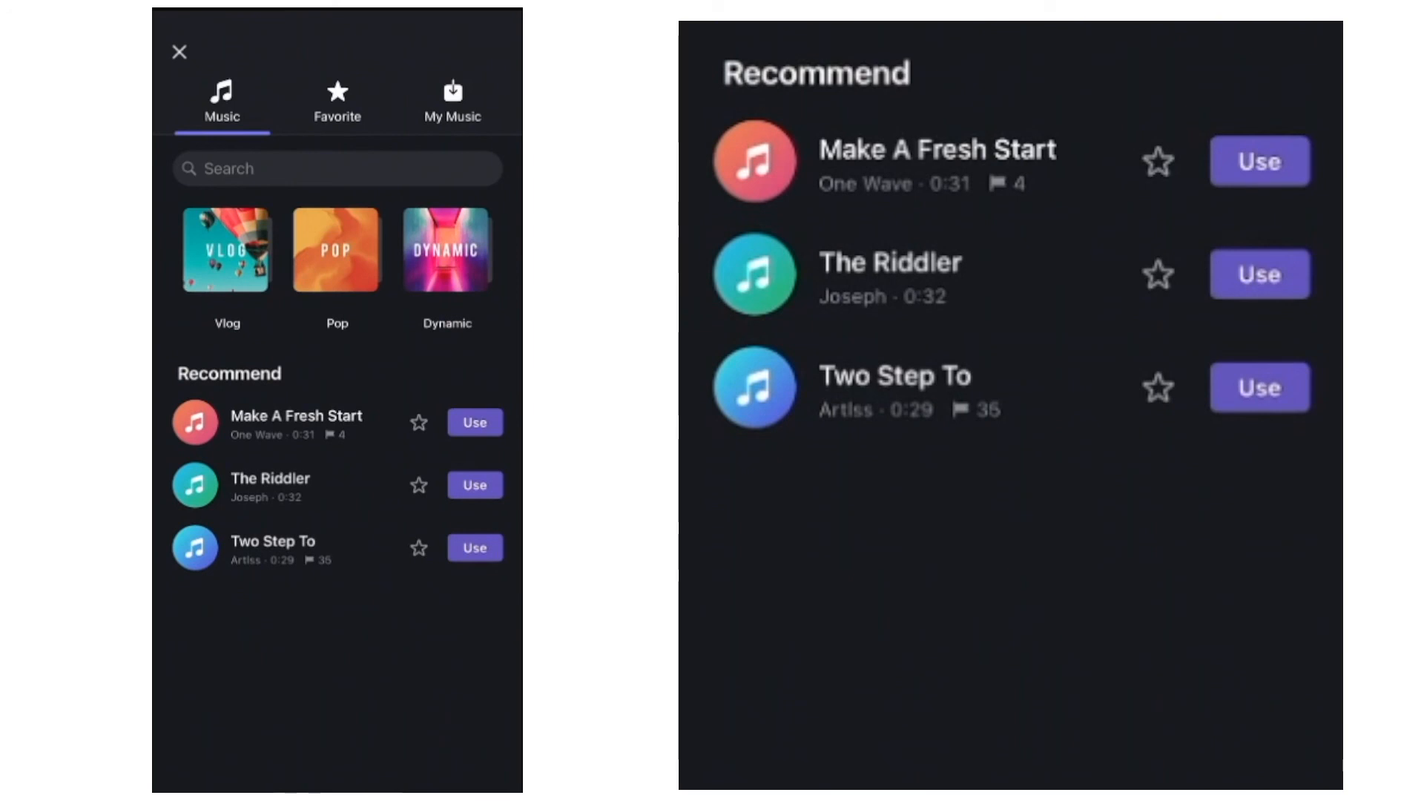
pyautogui.click(226, 250)
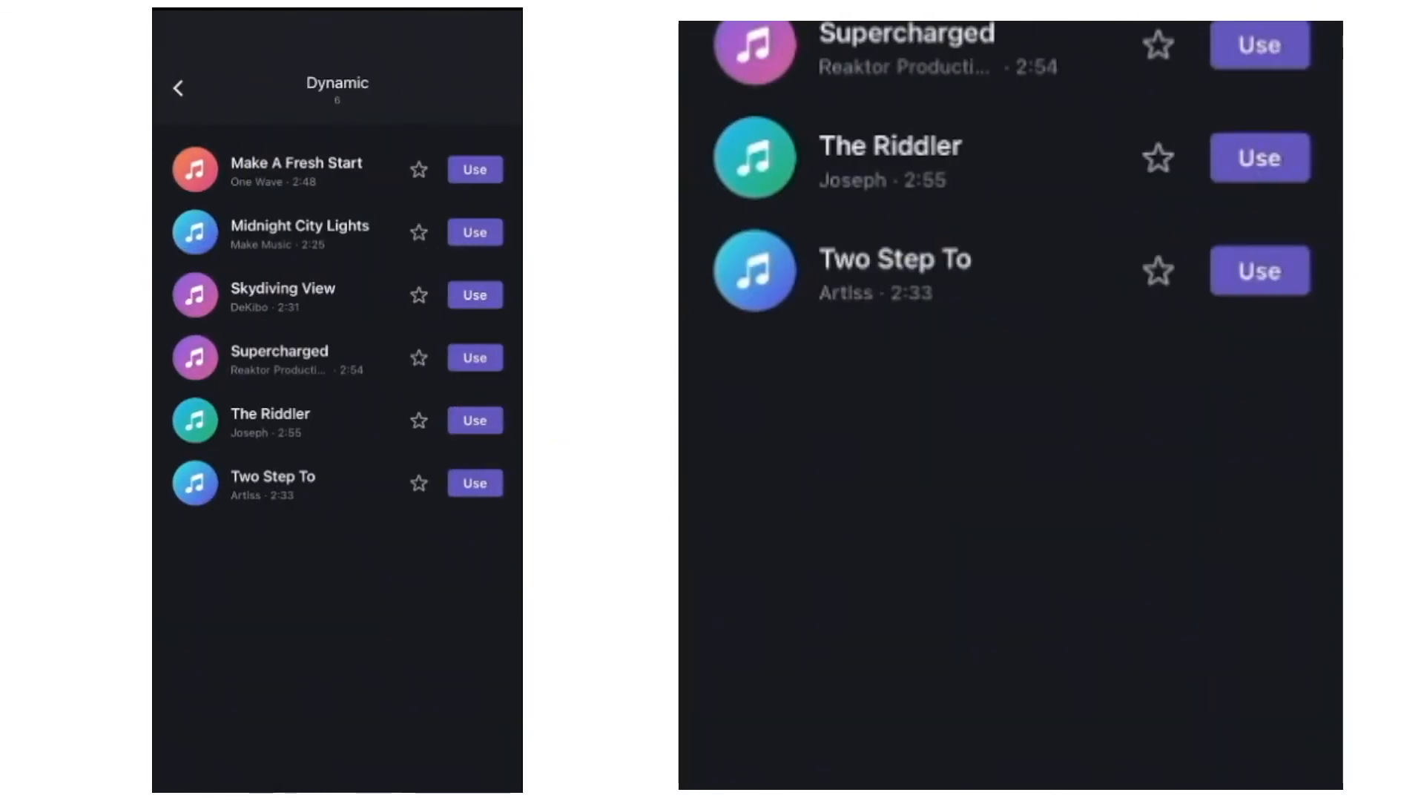
pyautogui.click(177, 84)
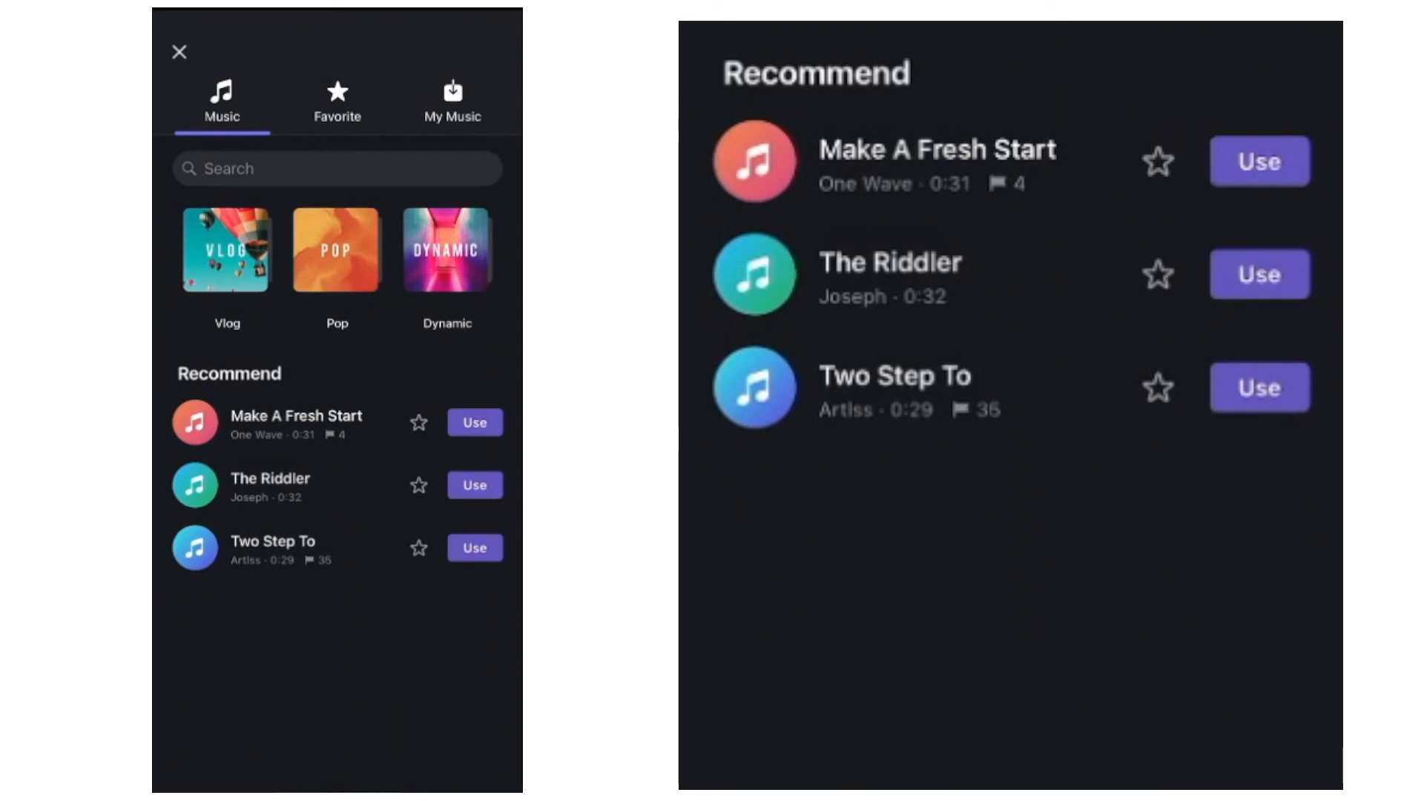
pyautogui.click(452, 97)
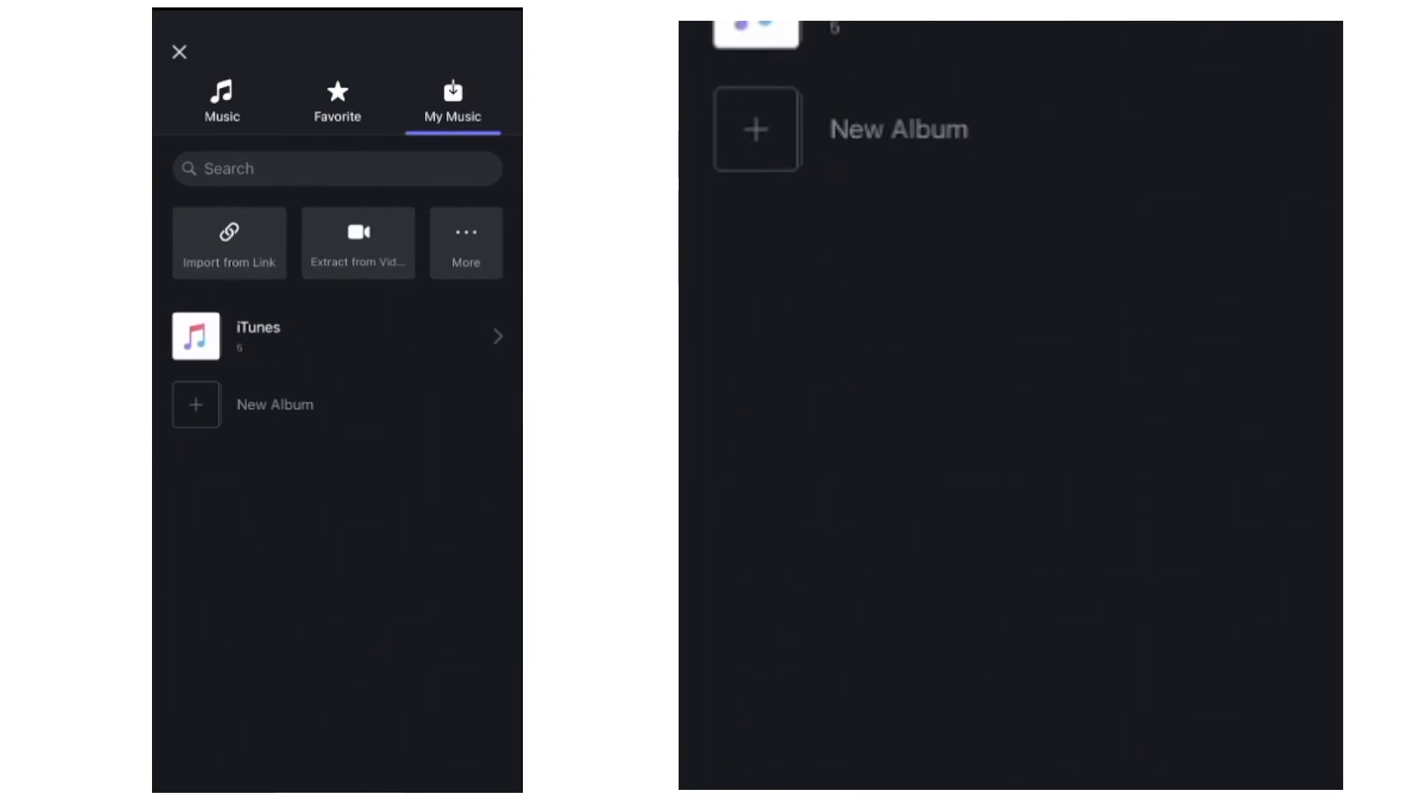
pyautogui.click(222, 99)
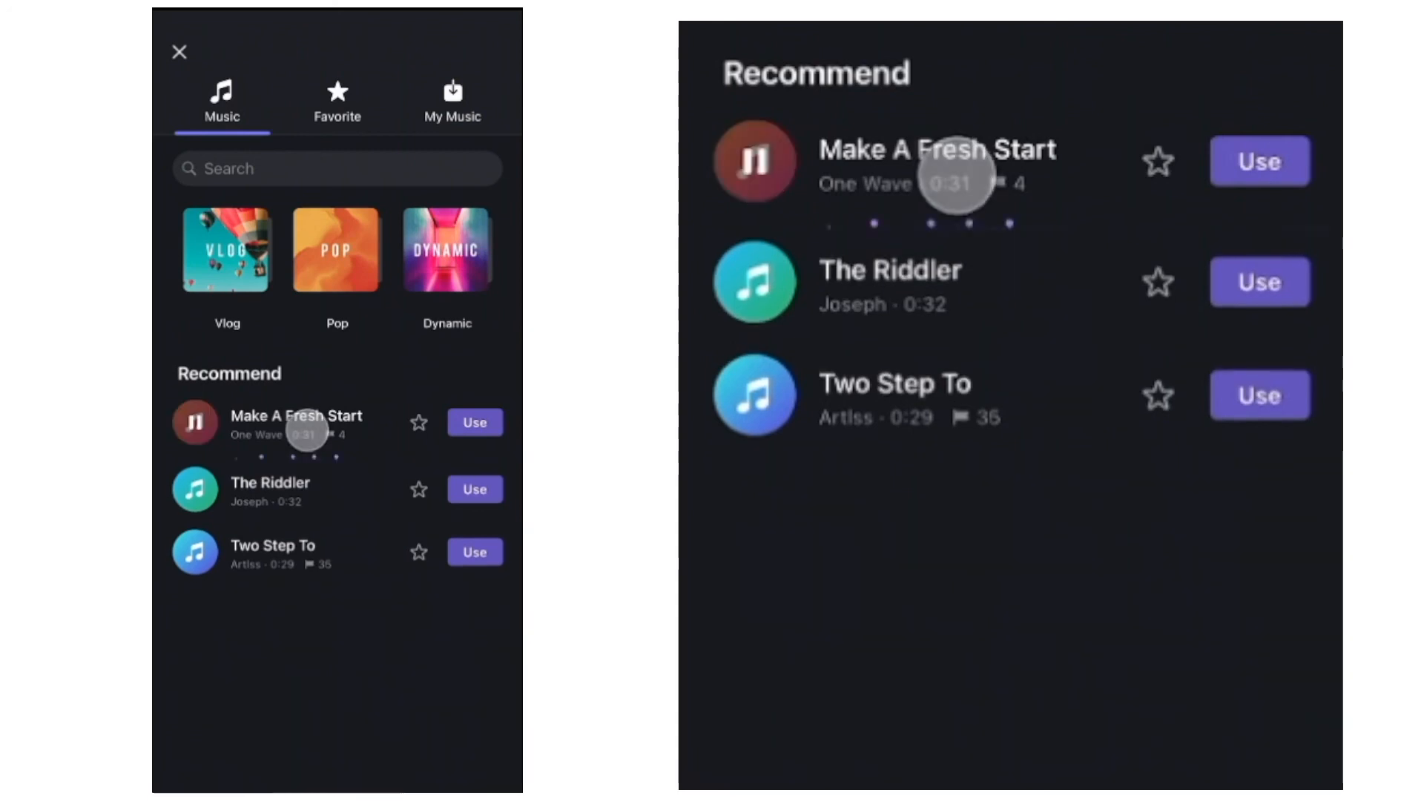
# Step: Preview and use 'Make A Fresh Start', setting 21% volume and a 5.7-second fade-out
pyautogui.click(195, 423)
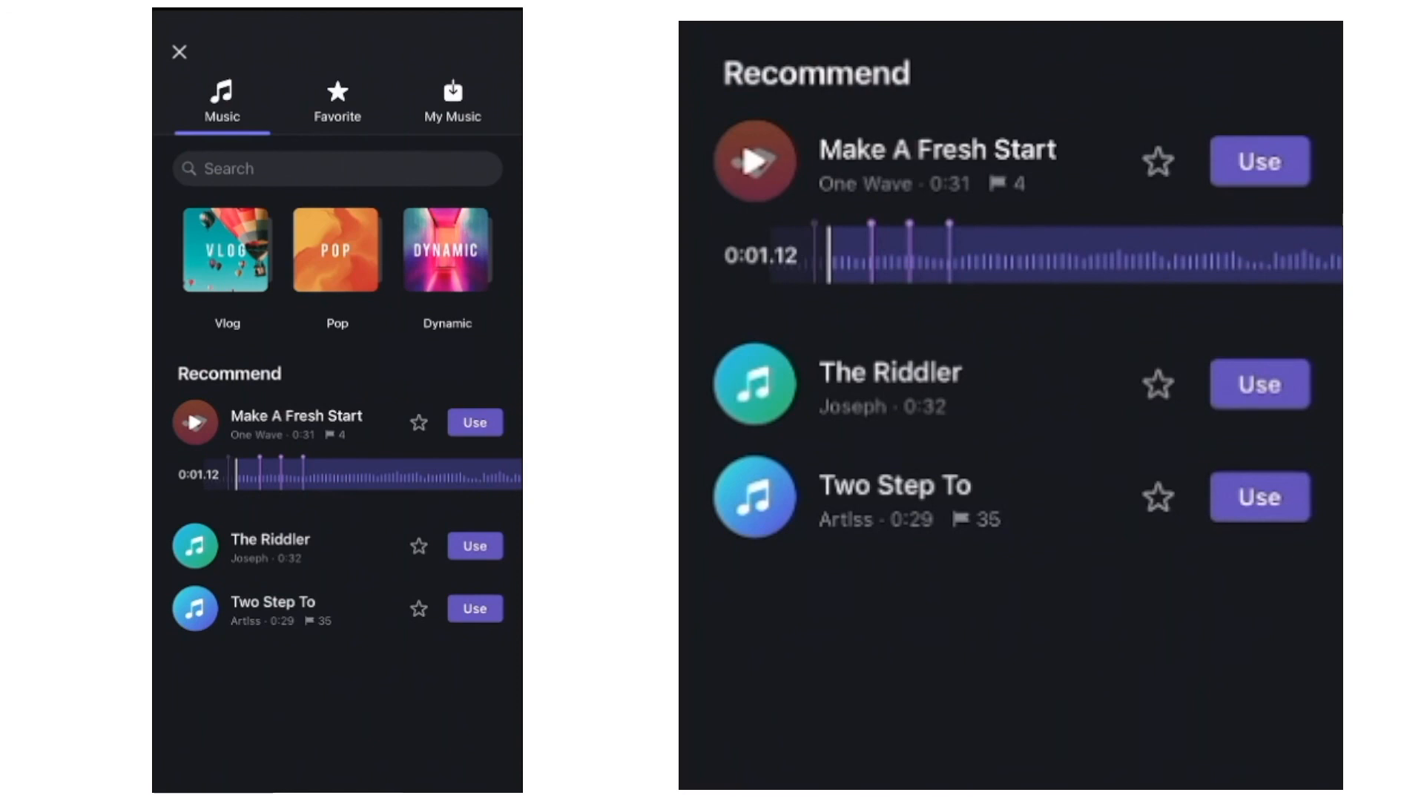
pyautogui.click(475, 422)
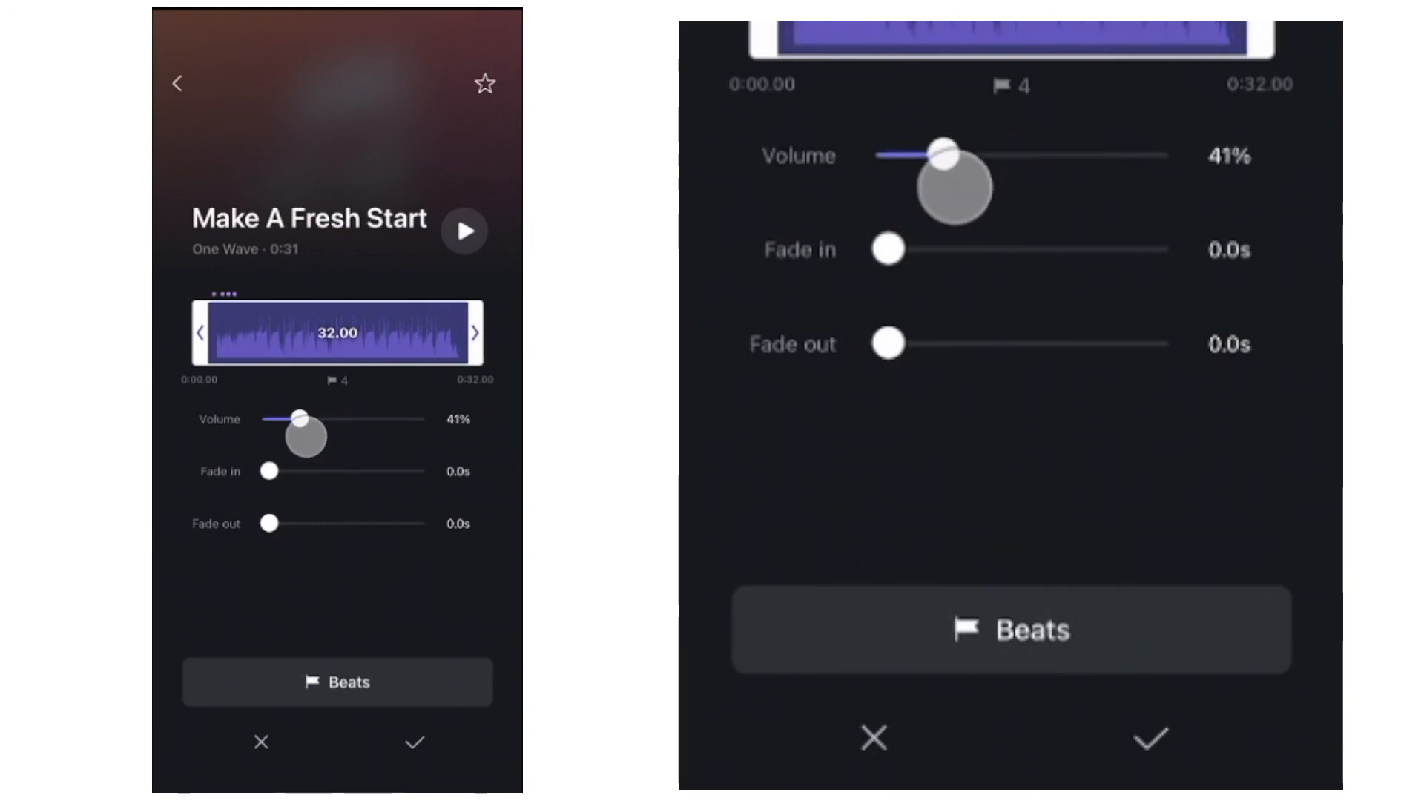
pyautogui.moveTo(944, 154); pyautogui.dragTo(914, 155)
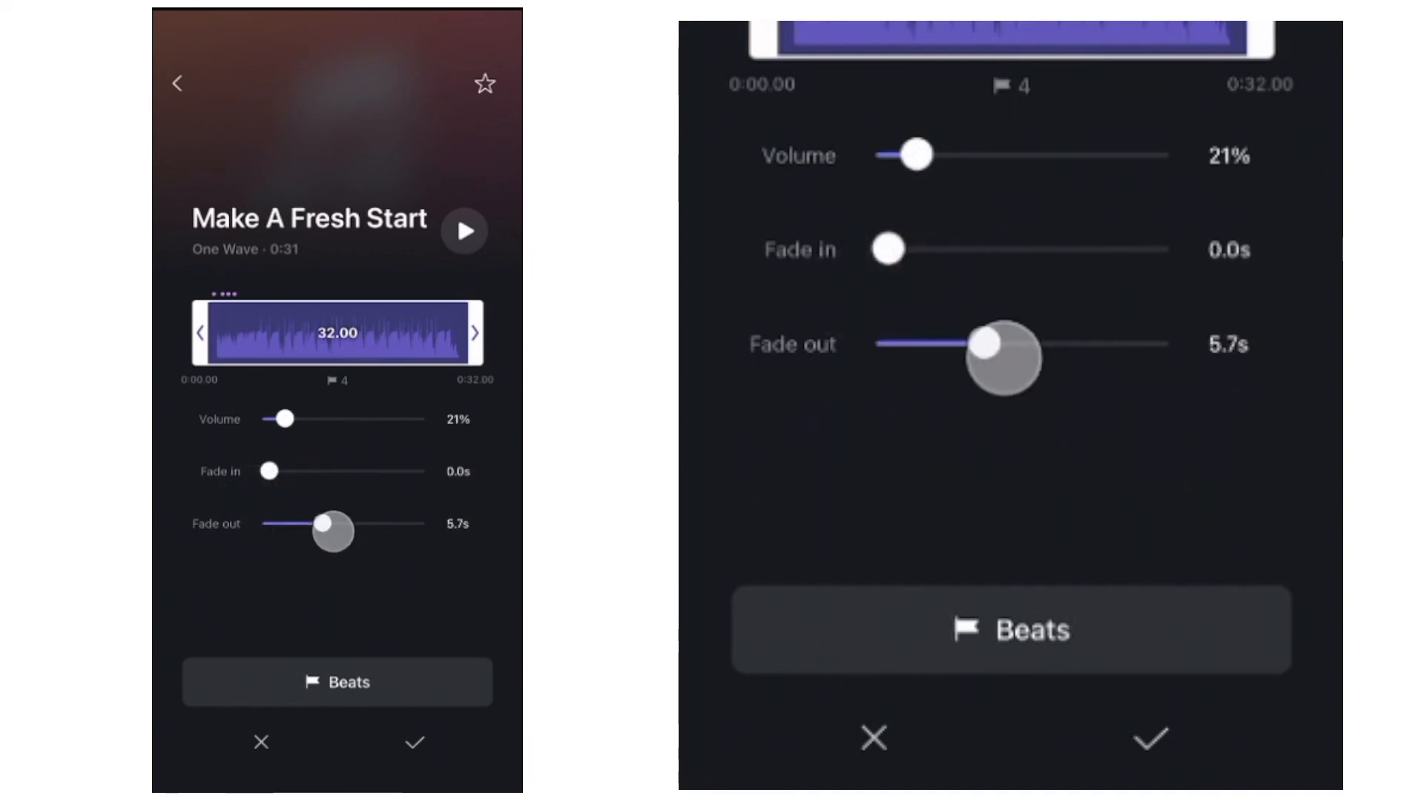
pyautogui.moveTo(331, 533); pyautogui.dragTo(298, 523)
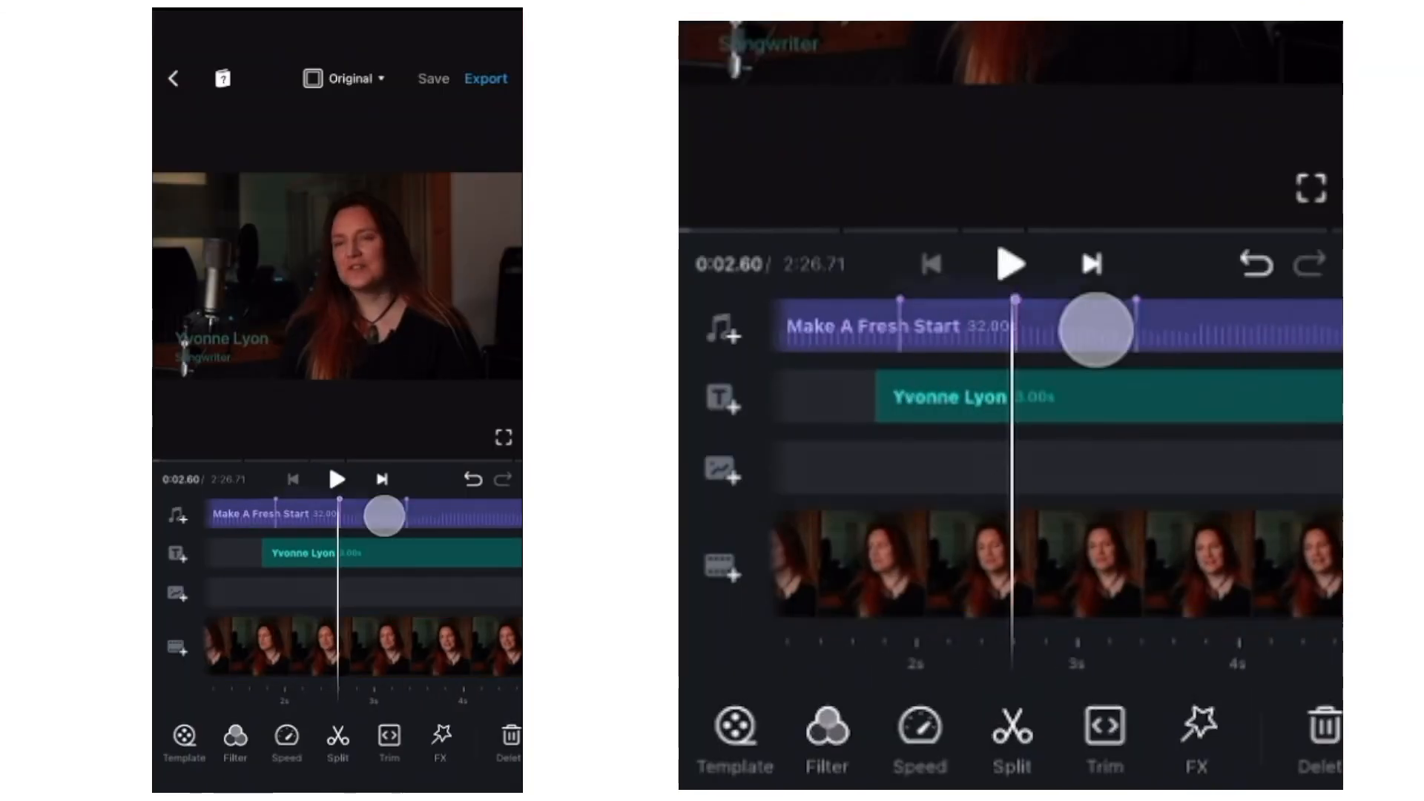
# Step: Shorten the music fade-out to 3.9 seconds at 21% volume, then reselect the clip
pyautogui.click(382, 517)
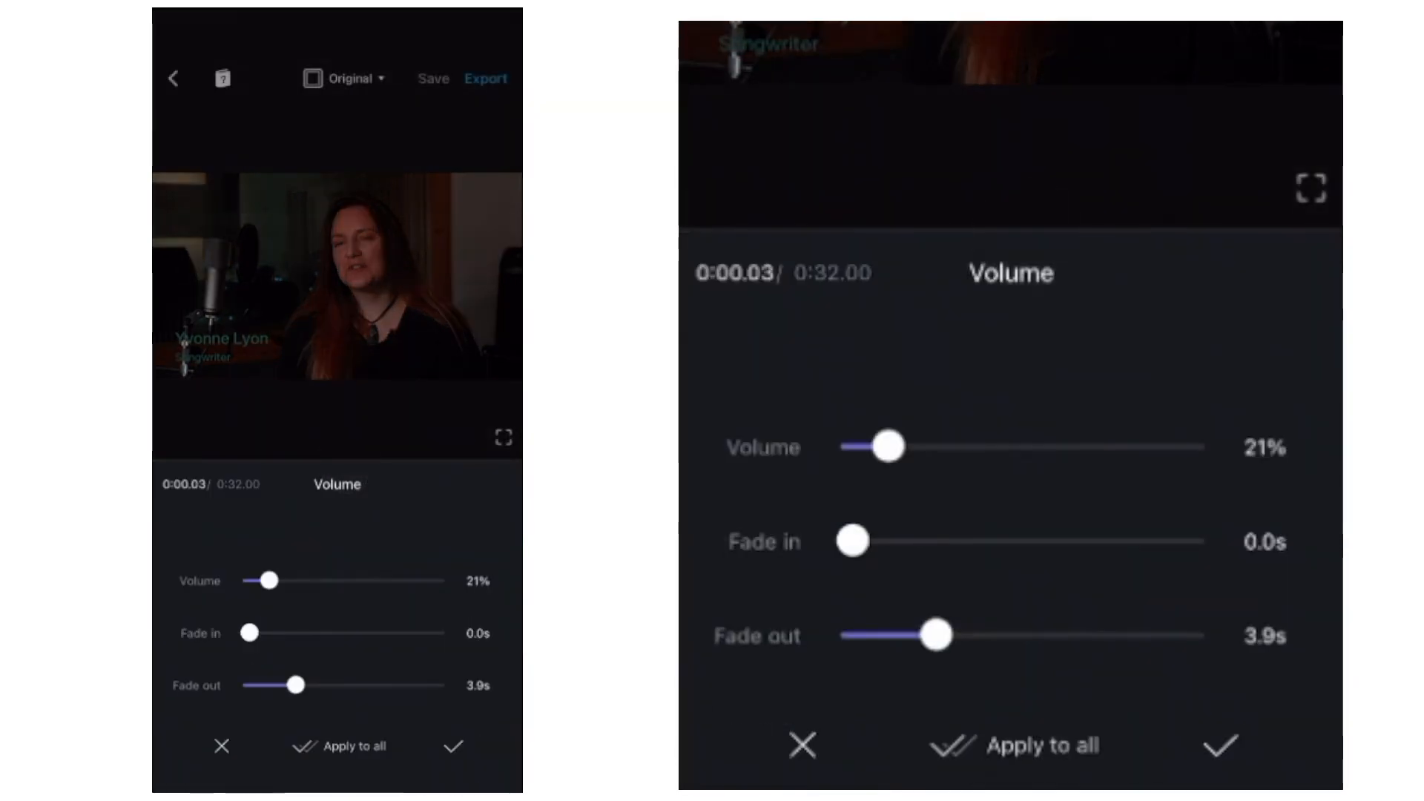
pyautogui.click(452, 747)
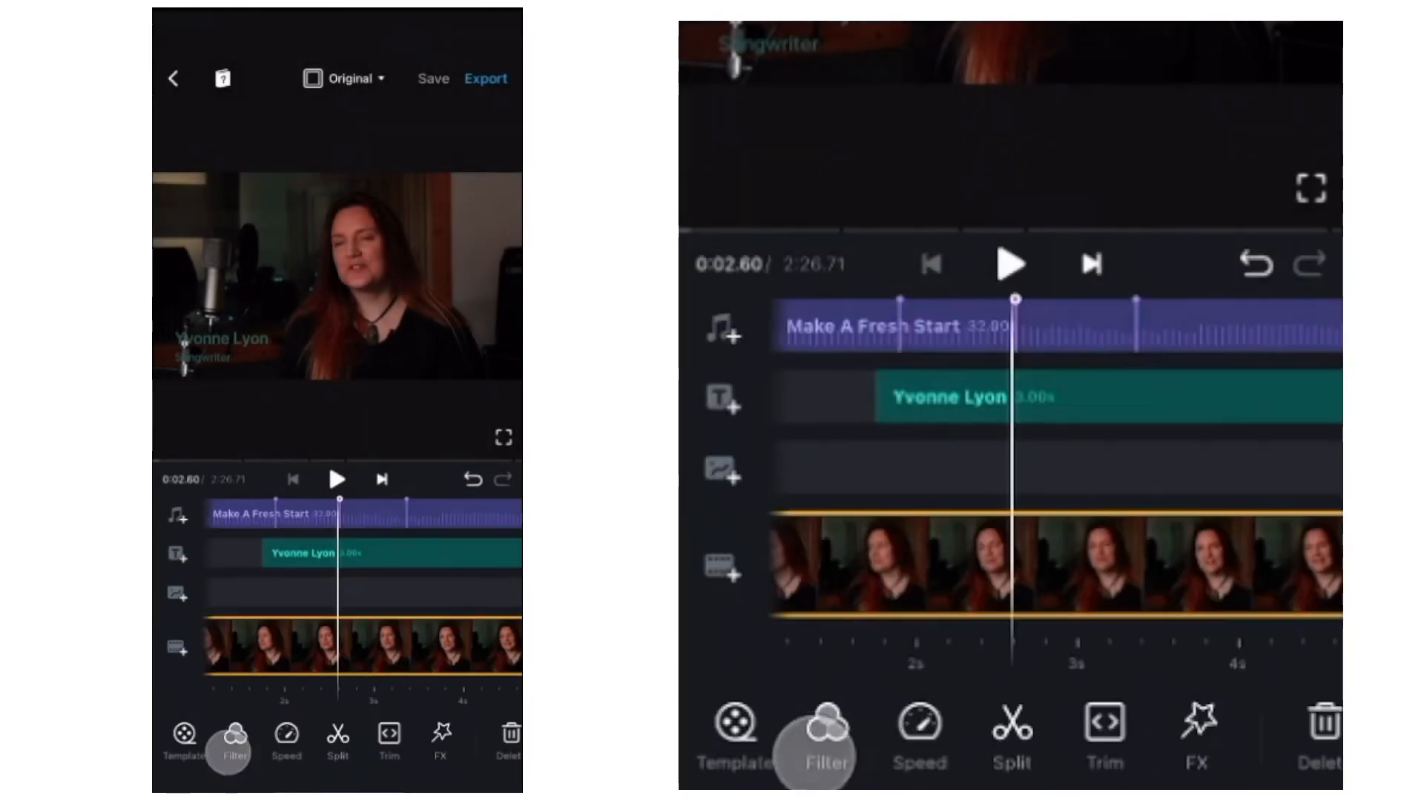
pyautogui.click(296, 513)
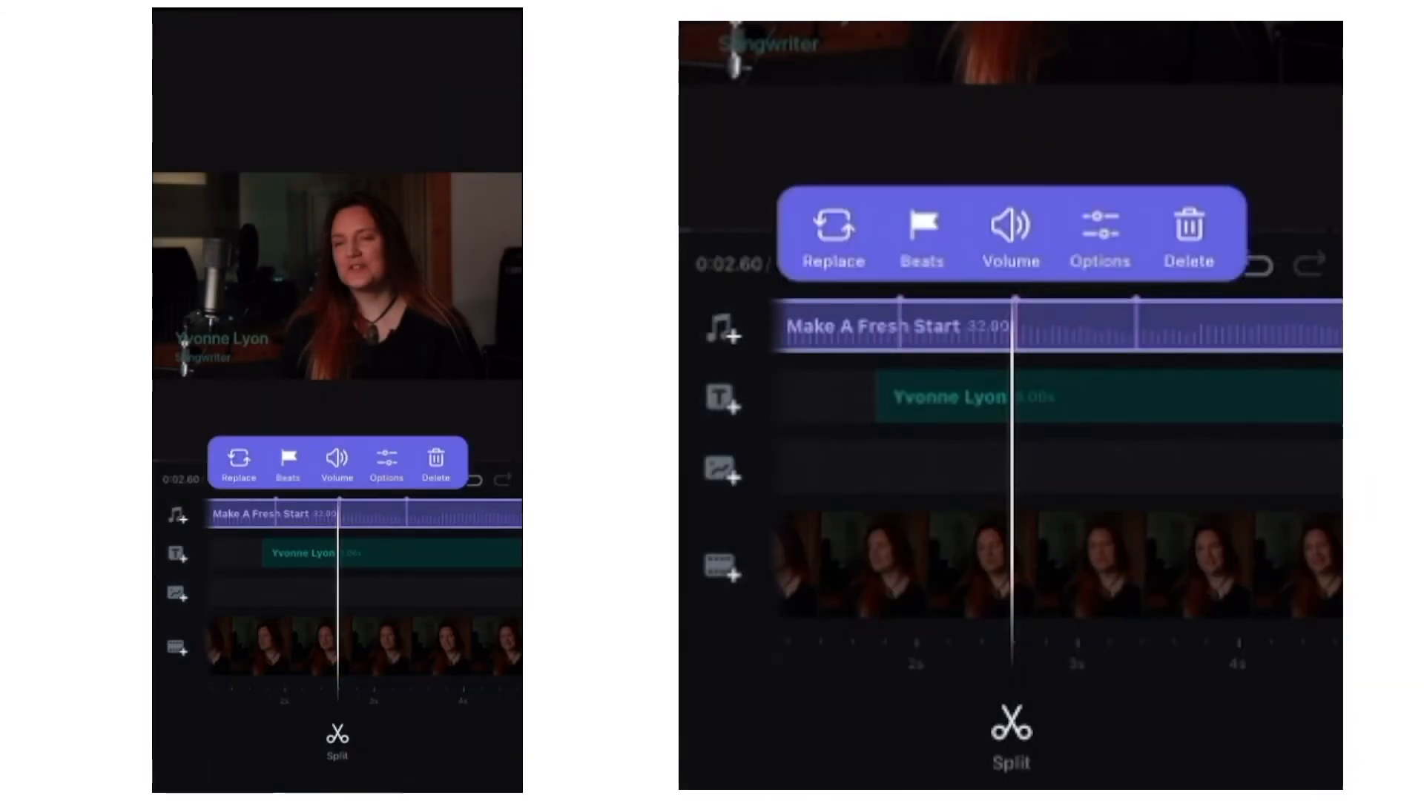